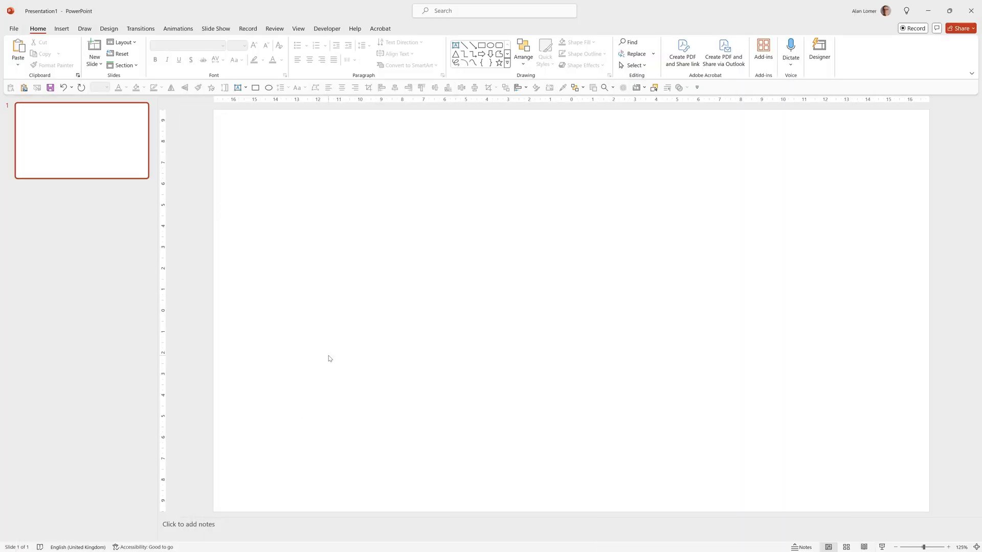
mouse_move(286, 275)
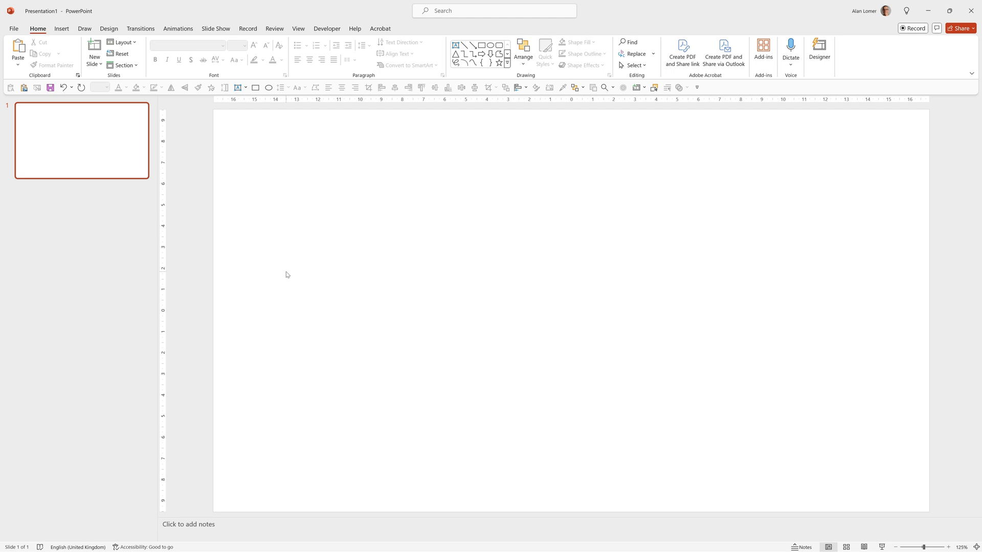
- Paste the six-segment gauge labelled None to Max and inspect its chart type
key(ctrl+v)
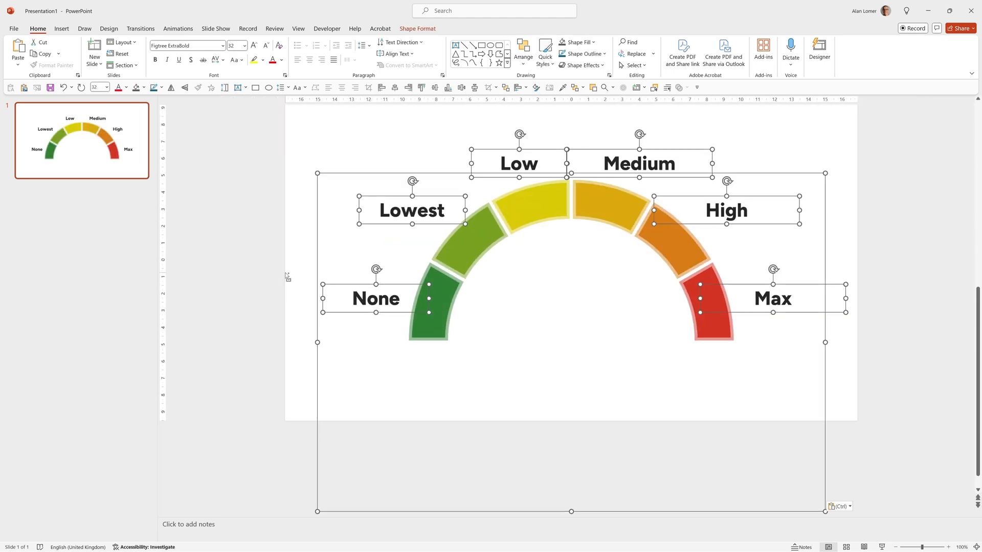
click(270, 321)
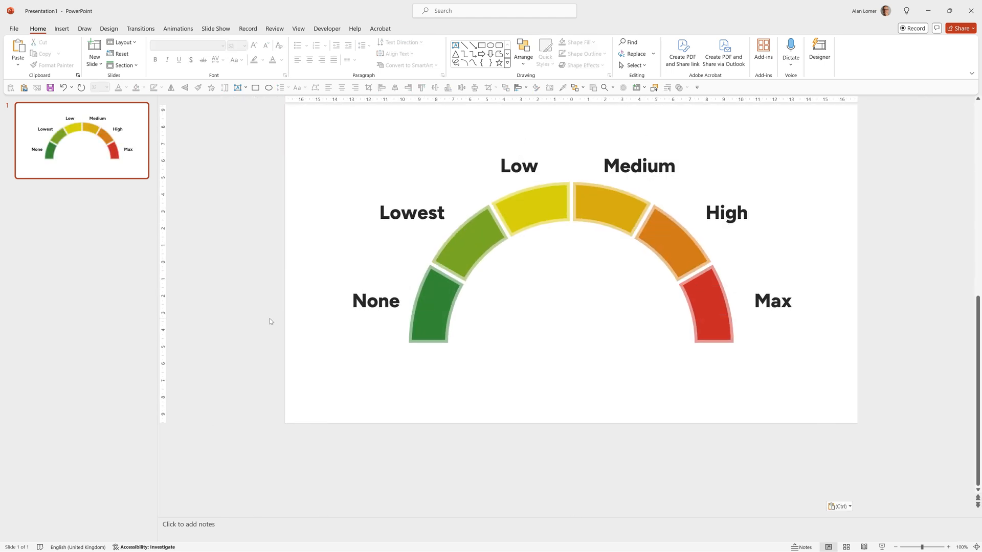
click(570, 263)
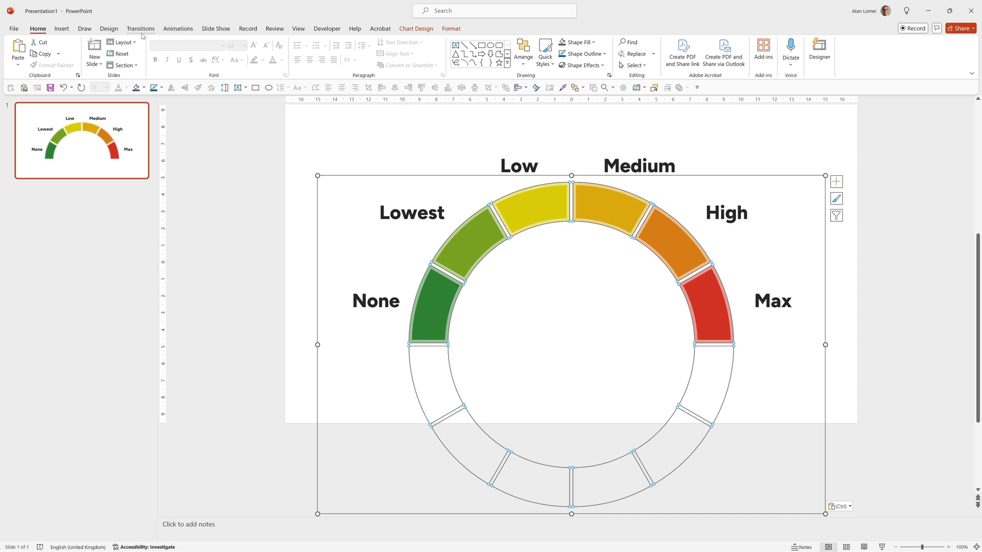
click(61, 28)
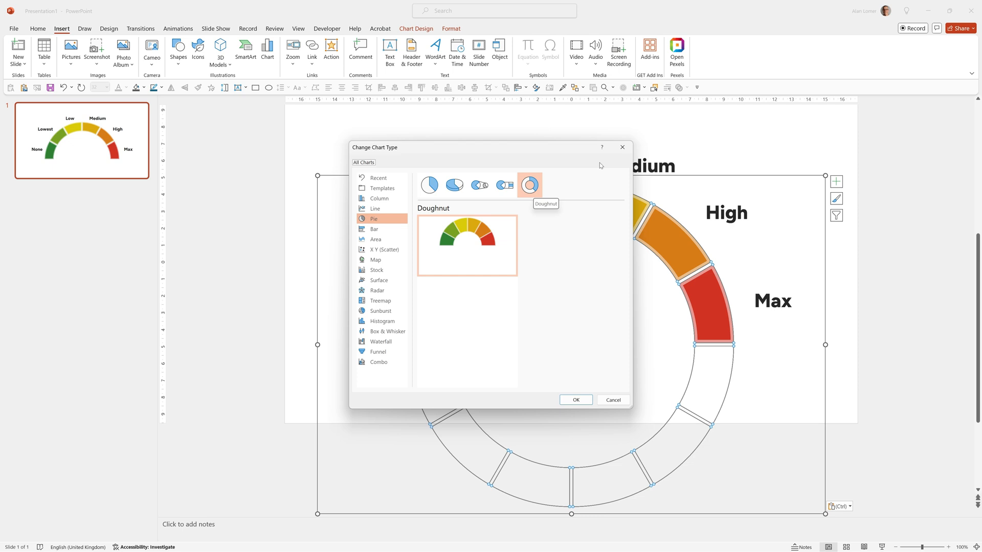
click(574, 399)
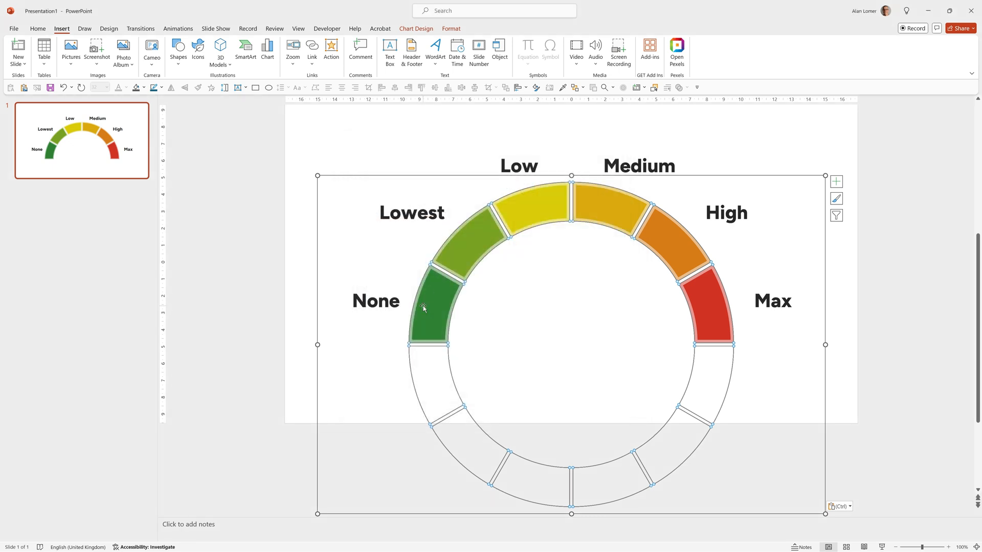
mouse_move(427, 326)
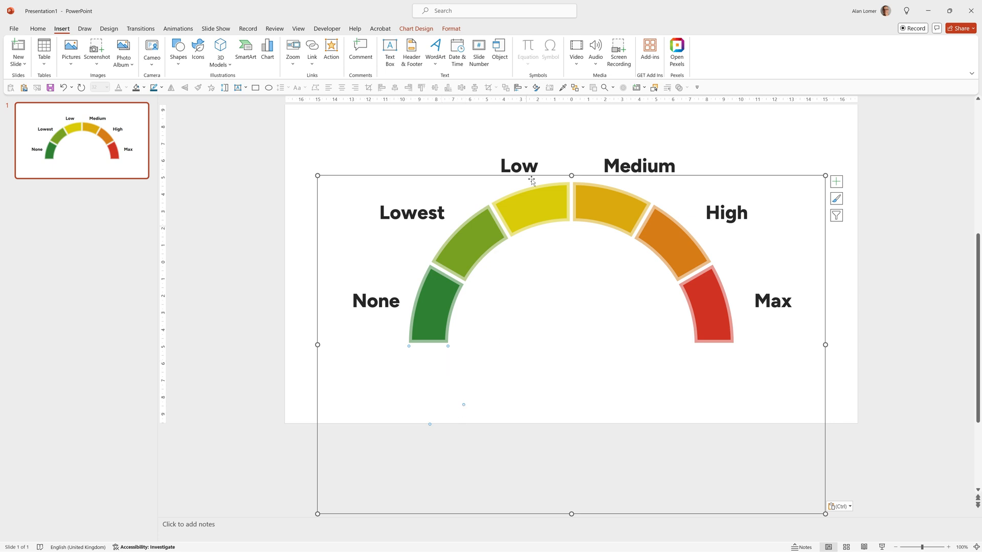
click(37, 29)
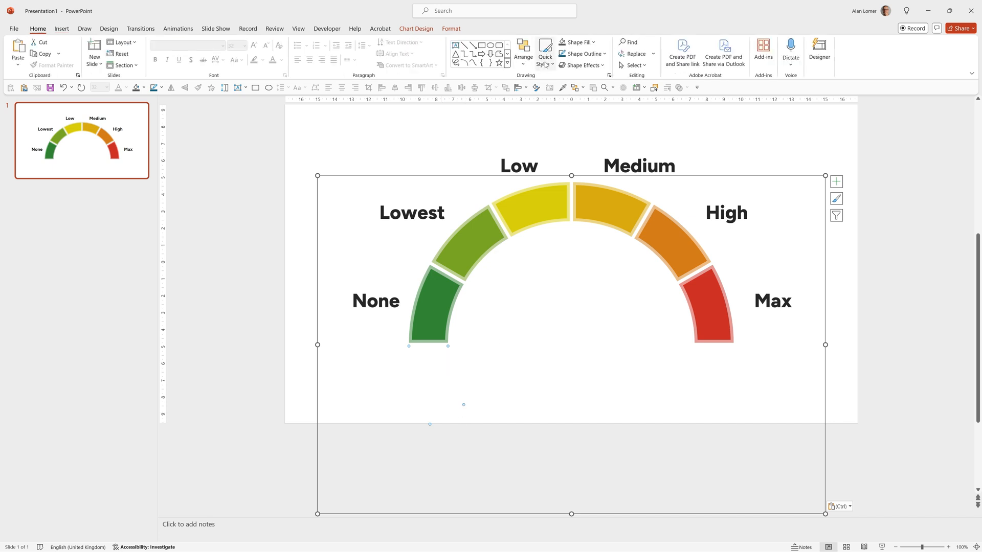
click(577, 42)
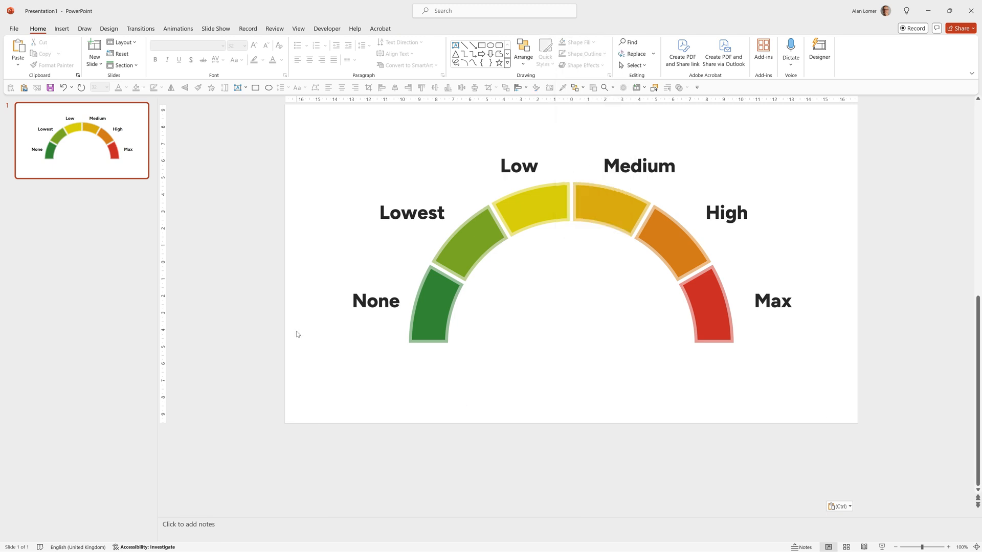
mouse_move(61, 35)
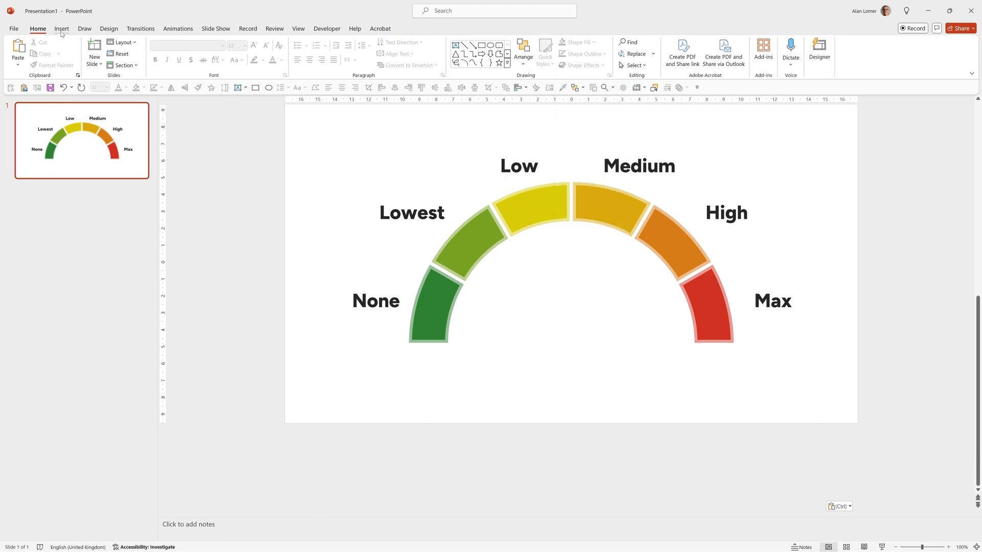
- Insert a Pie > Doughnut chart on top of the gauge
click(61, 28)
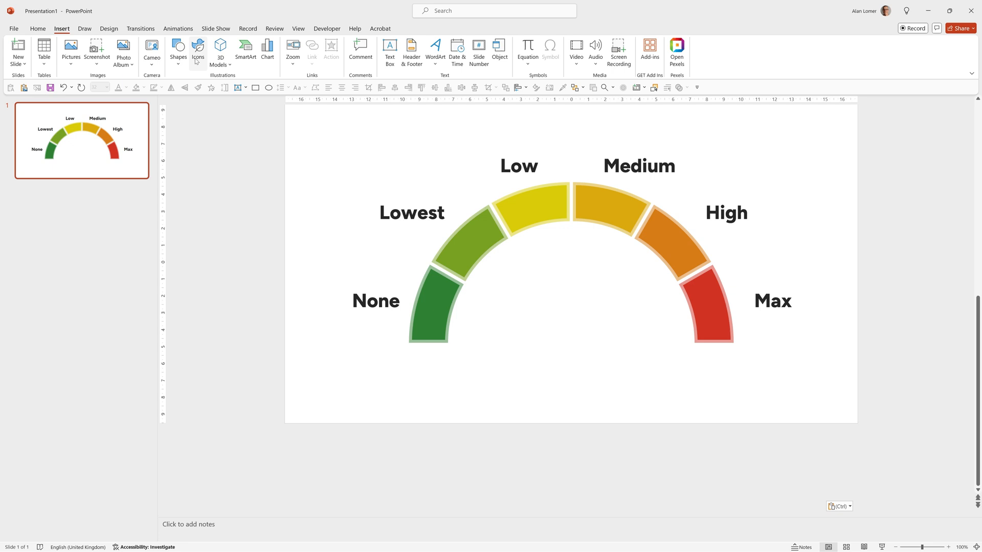
mouse_move(198, 51)
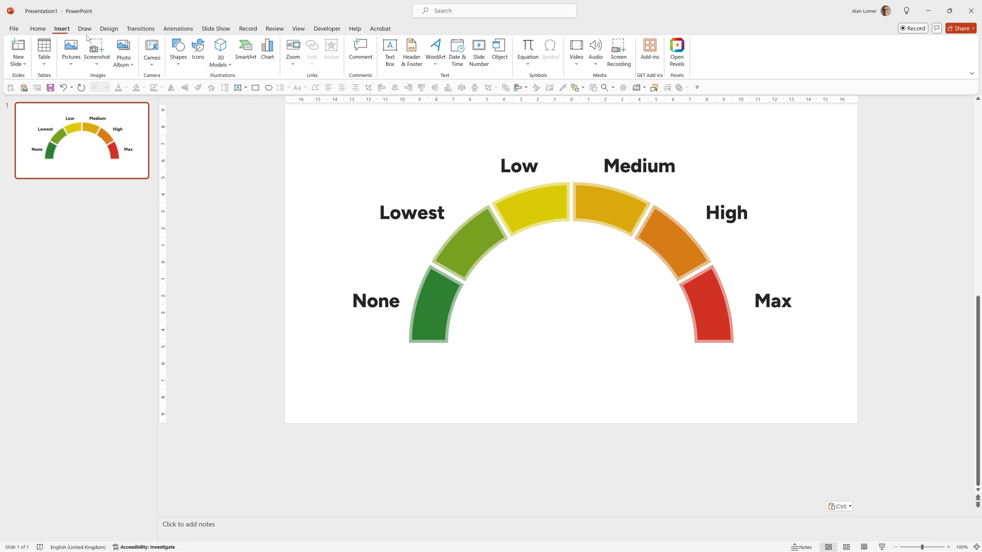
click(267, 50)
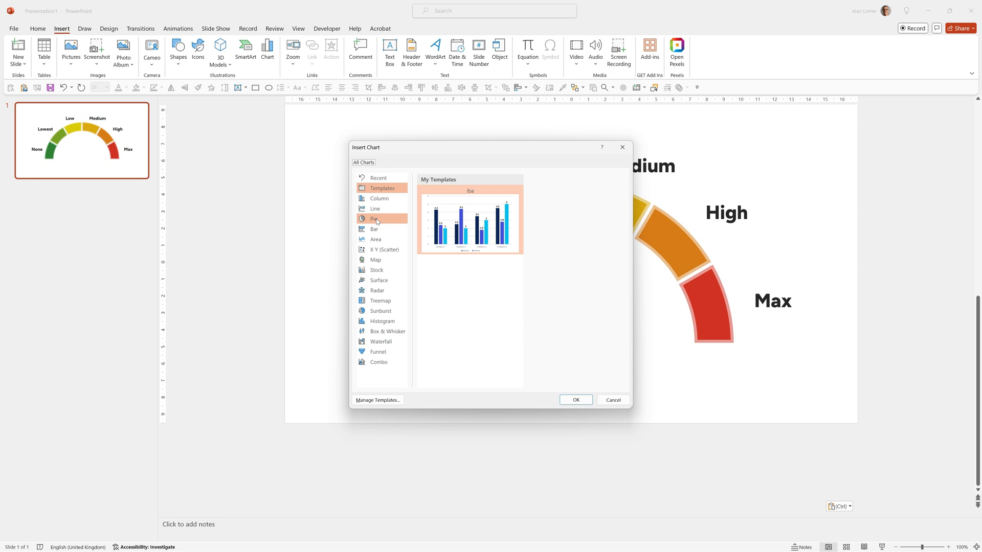
click(374, 218)
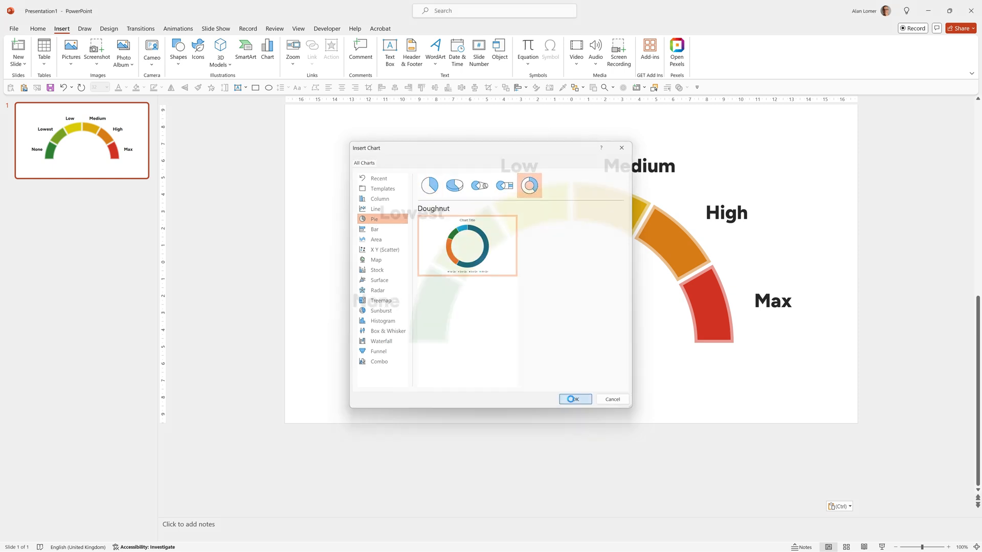
click(574, 399)
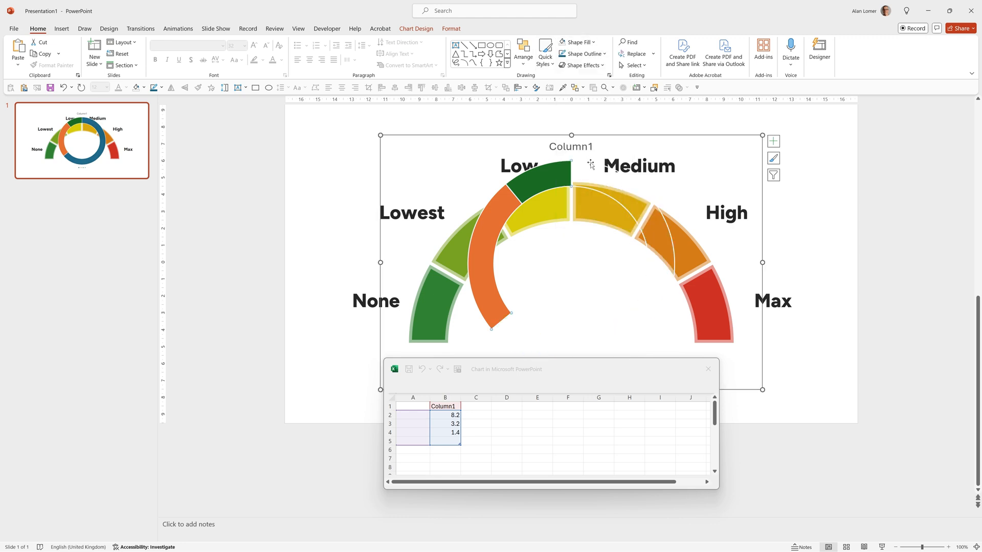
- Fill the orange doughnut segment with black to form the pointer
click(581, 53)
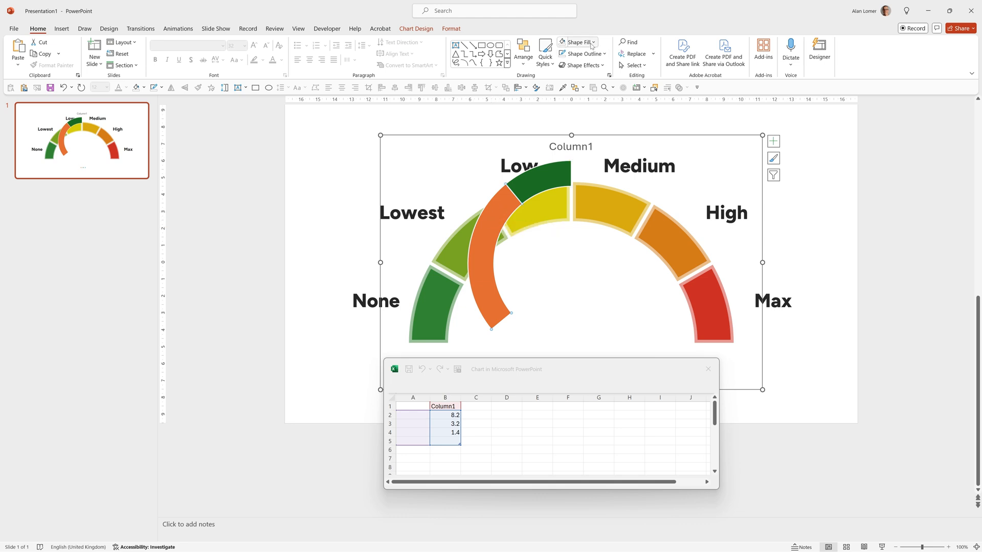
click(593, 42)
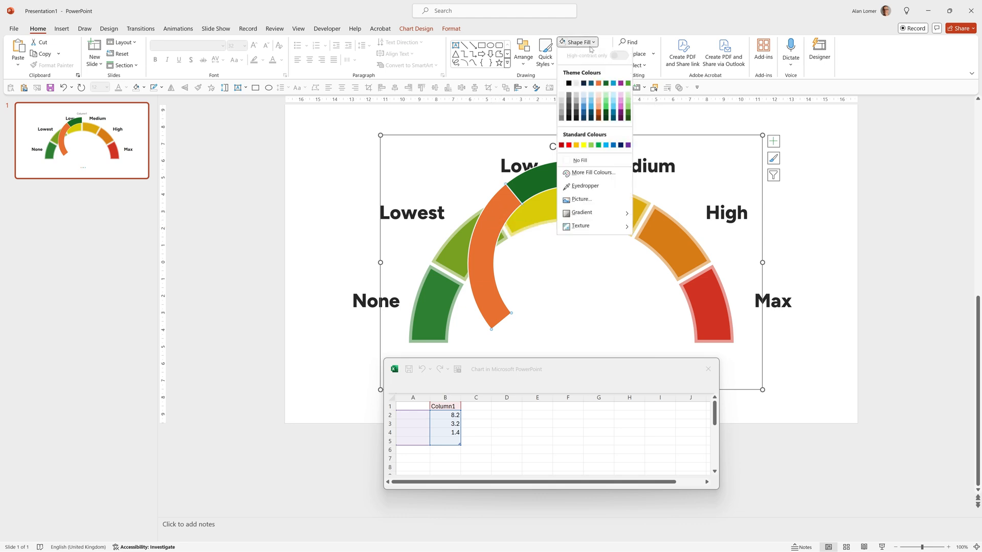
click(567, 83)
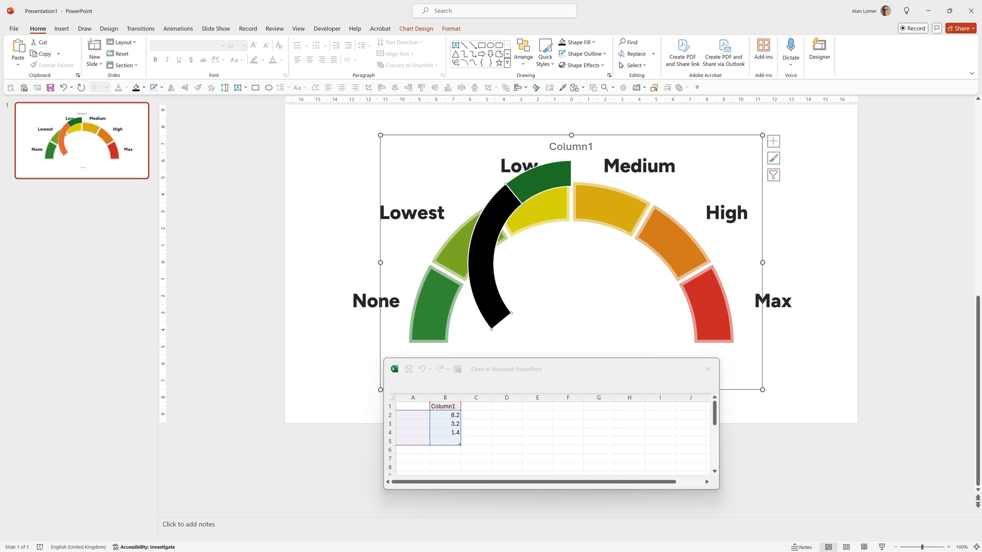
mouse_move(570, 87)
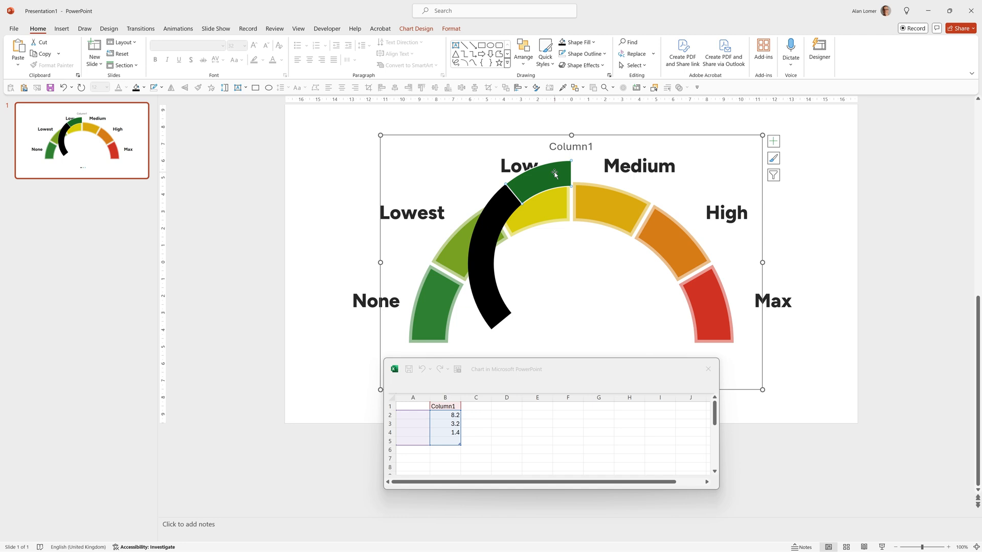
- Give the green doughnut segment no fill and no outline
click(578, 42)
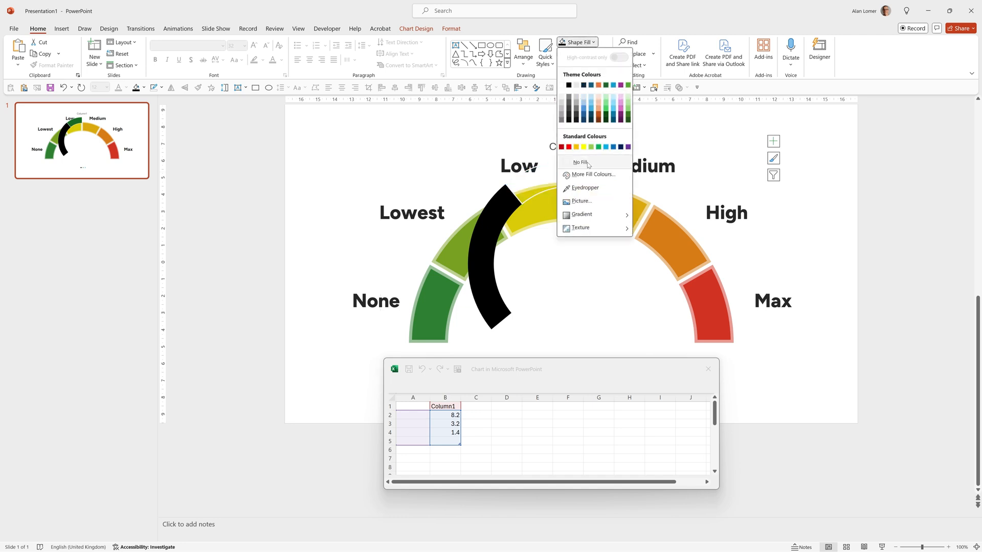
click(600, 53)
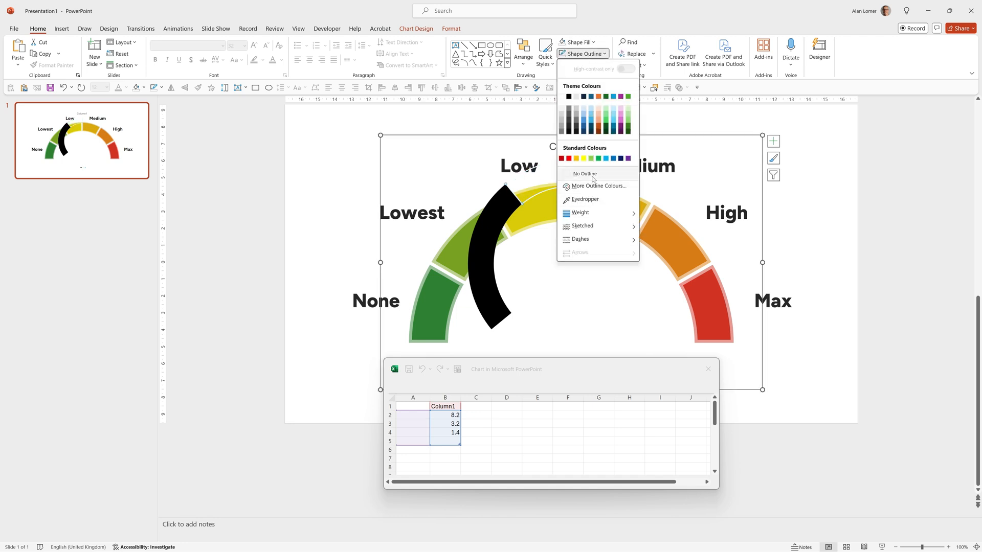
click(583, 173)
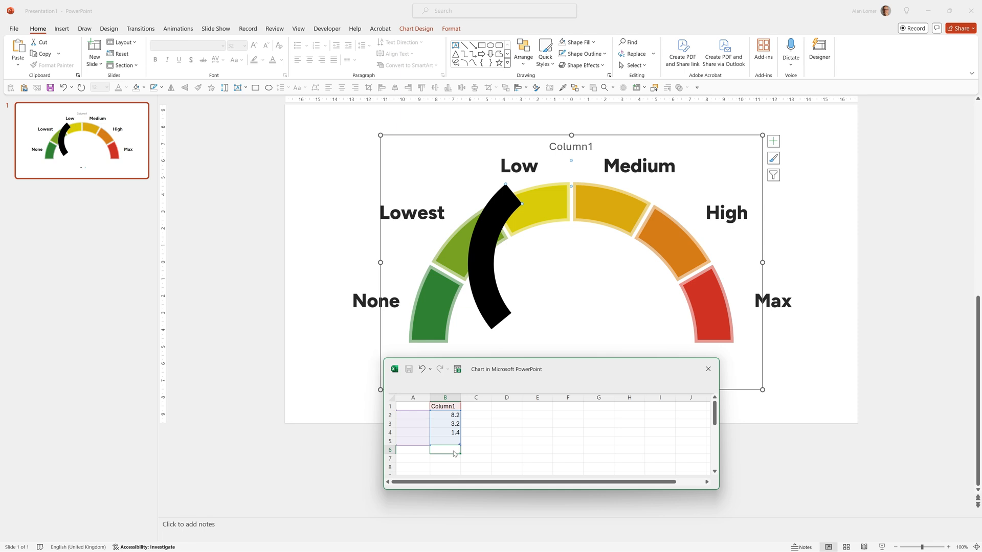
- Enter KPI value 75 with the note 'enter your KPI out of 100 here' beside it
text(75)
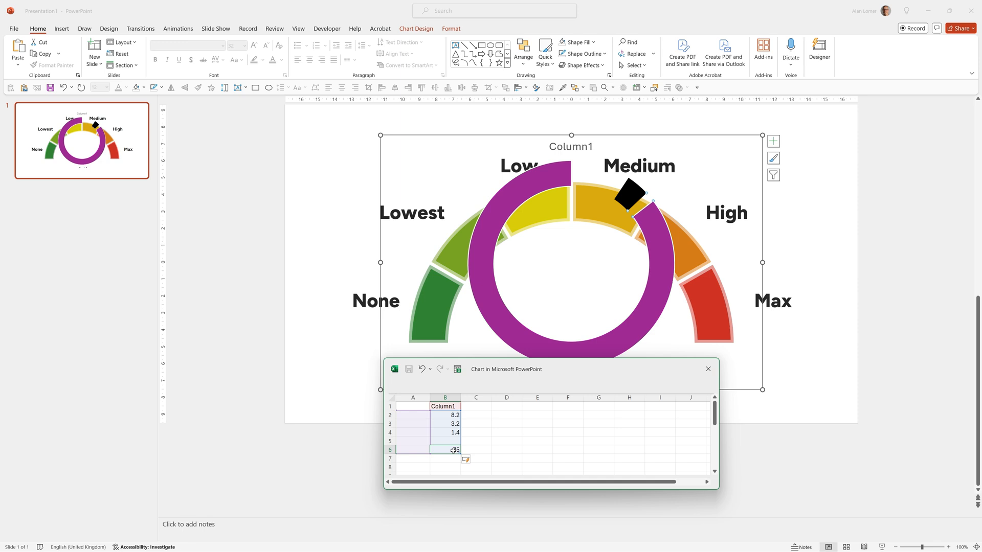
key(ctrl+b)
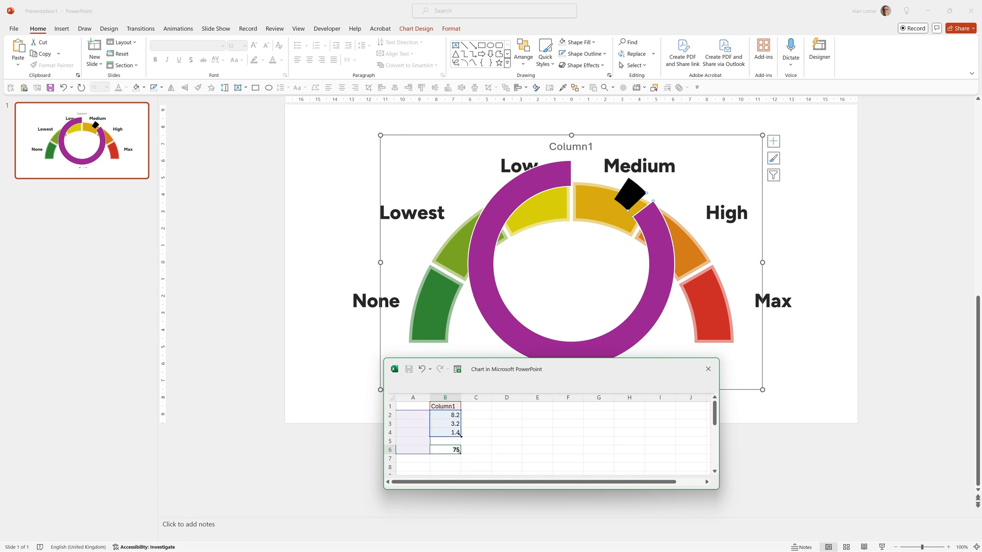
click(446, 441)
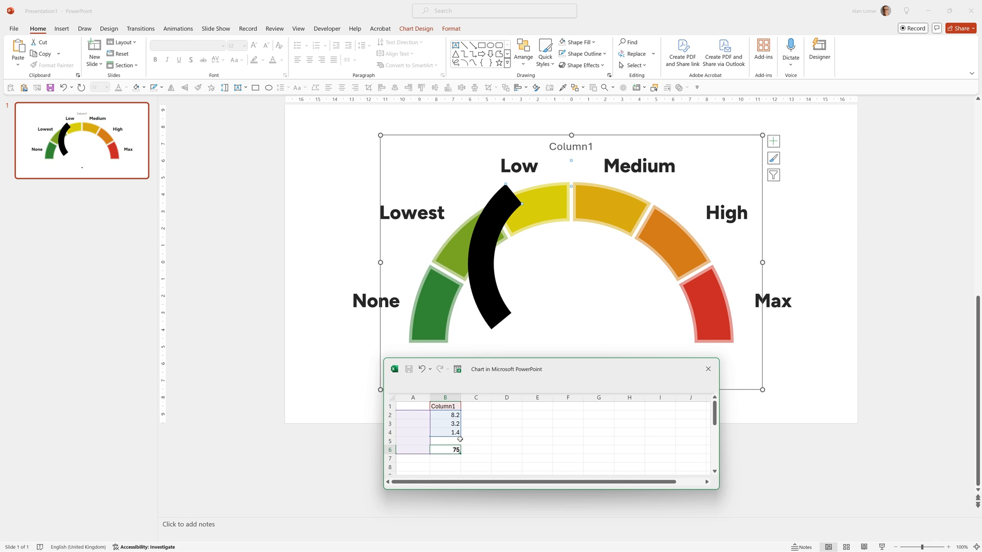
click(475, 449)
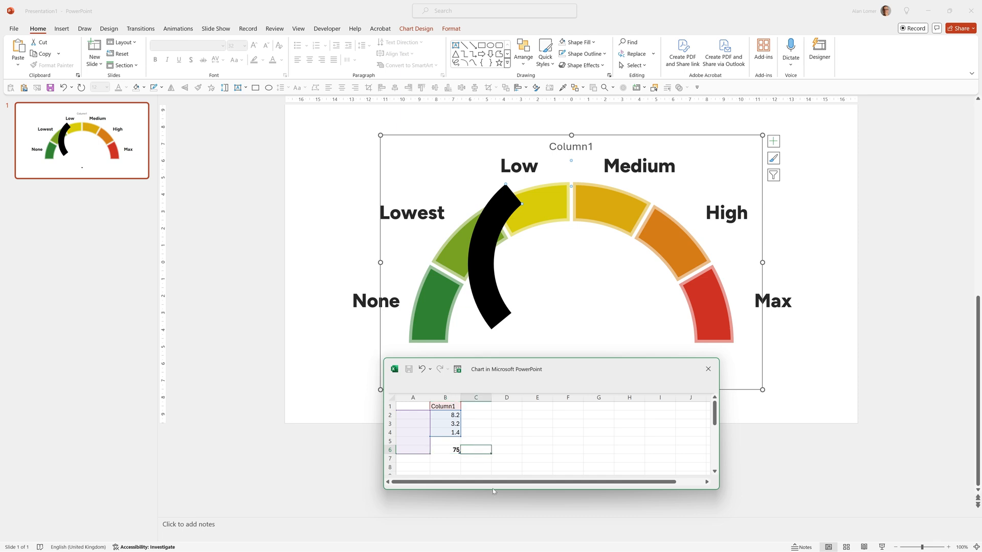
text(enter your)
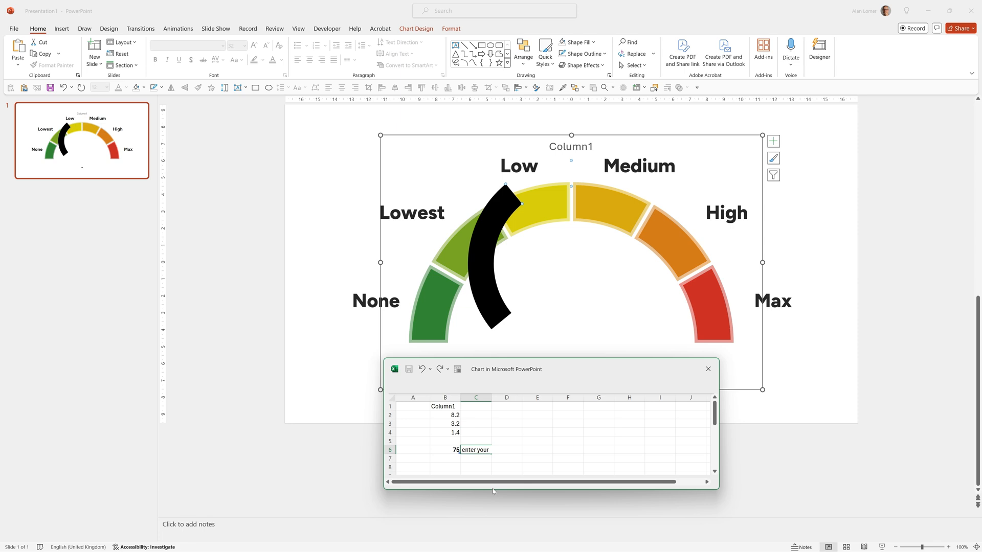
text(KPI out of 100 here)
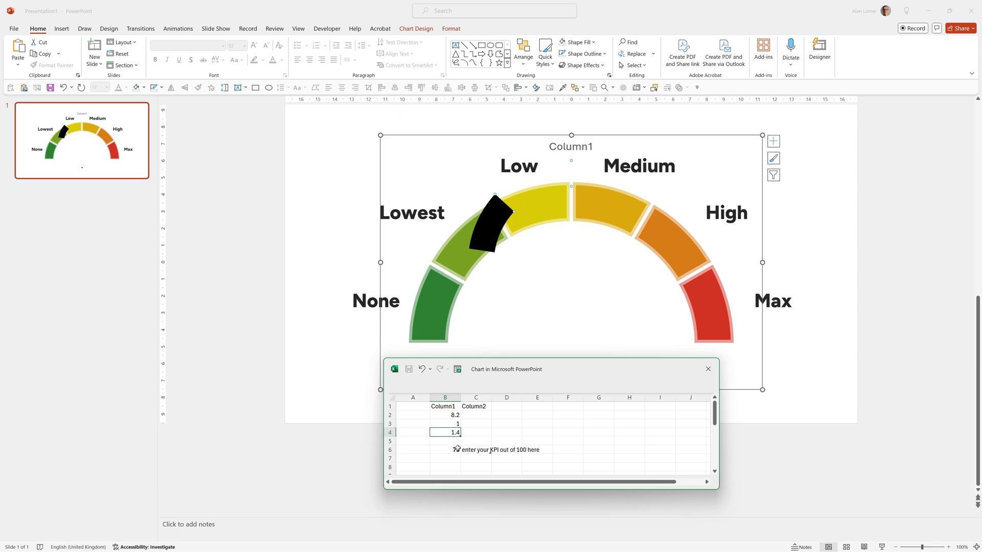
- Make B2 a formula from the KPI cell (37.5) and start B4 with =100
click(445, 416)
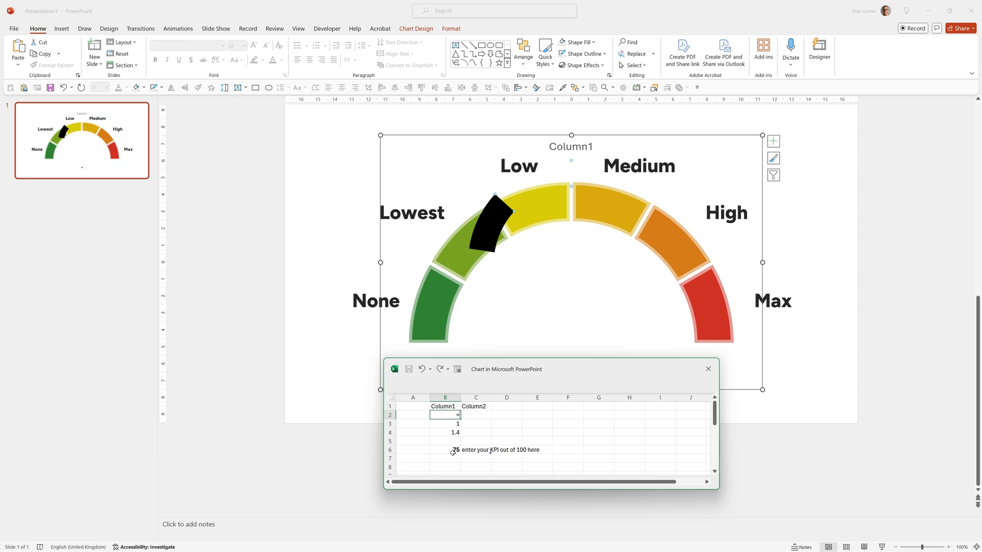
click(446, 450)
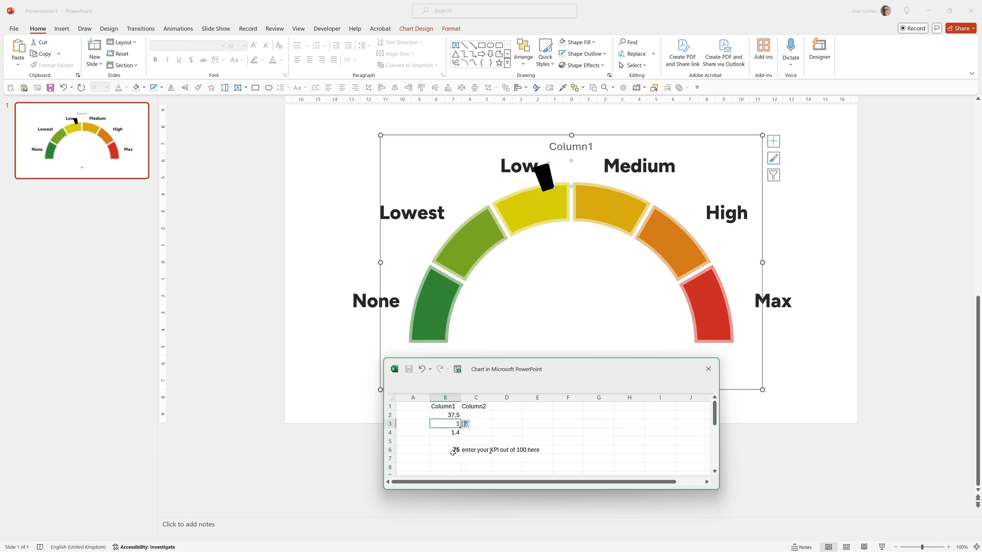
click(446, 433)
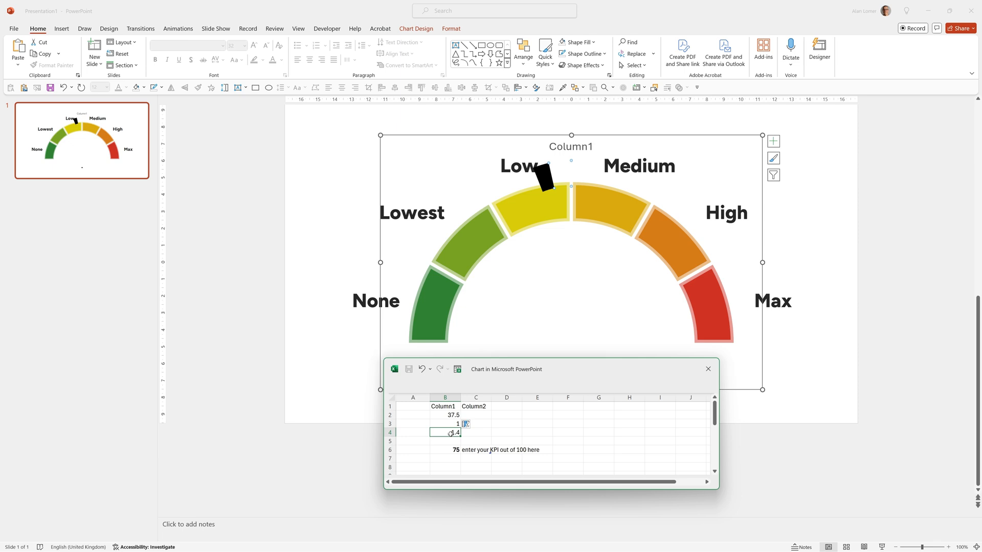
text(=100)
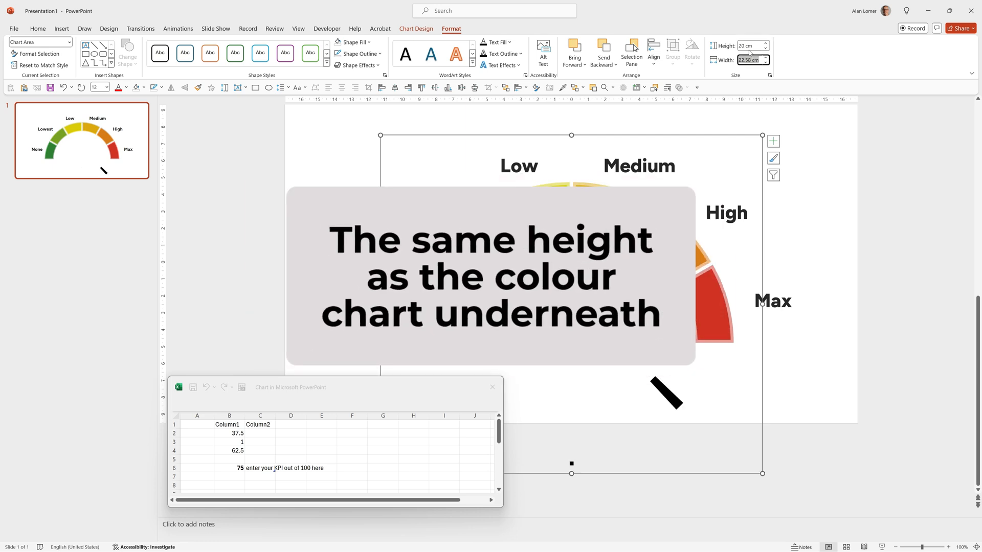
- Set the pointer chart height to 20 cm to match the gauge
click(415, 28)
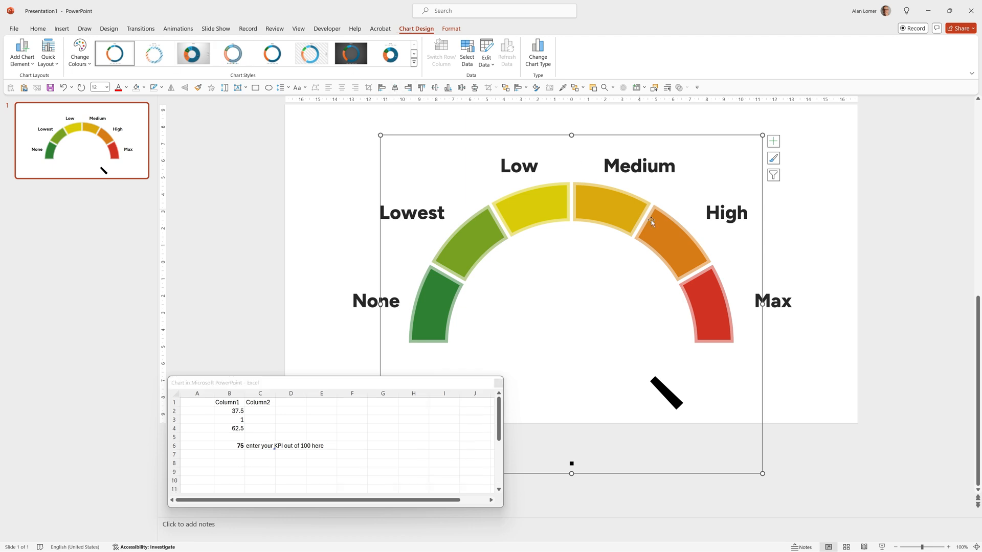
mouse_move(665, 400)
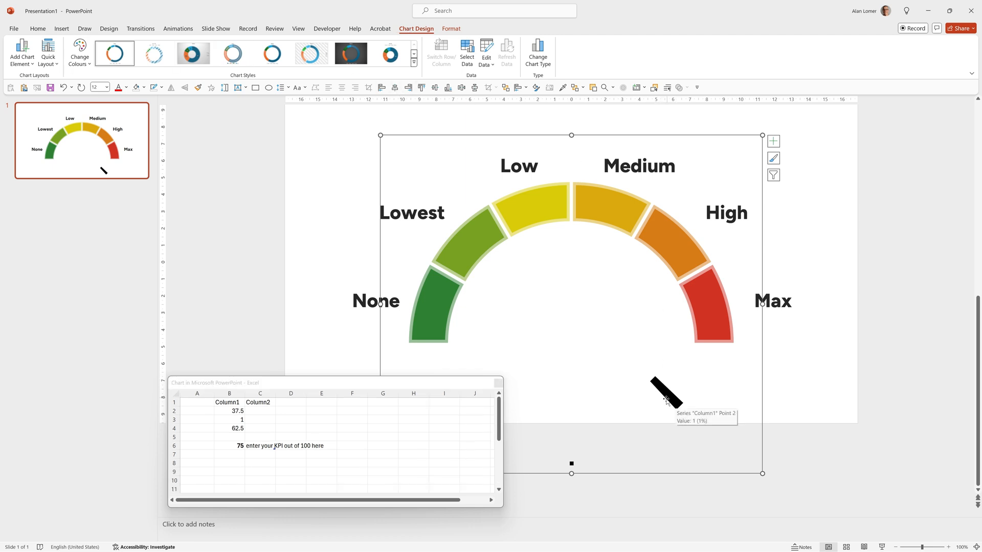
mouse_move(667, 398)
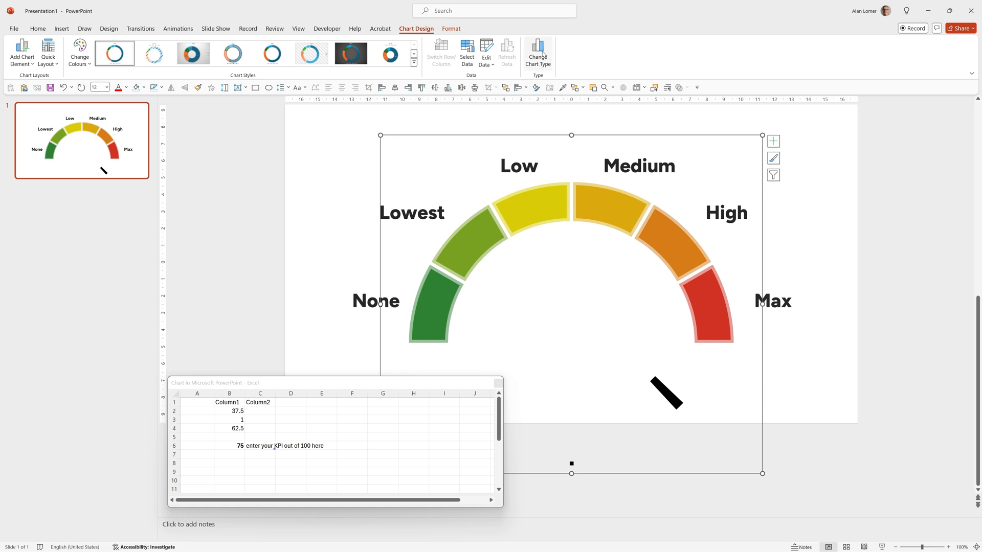
- Change the pointer chart type from doughnut to pie
click(538, 53)
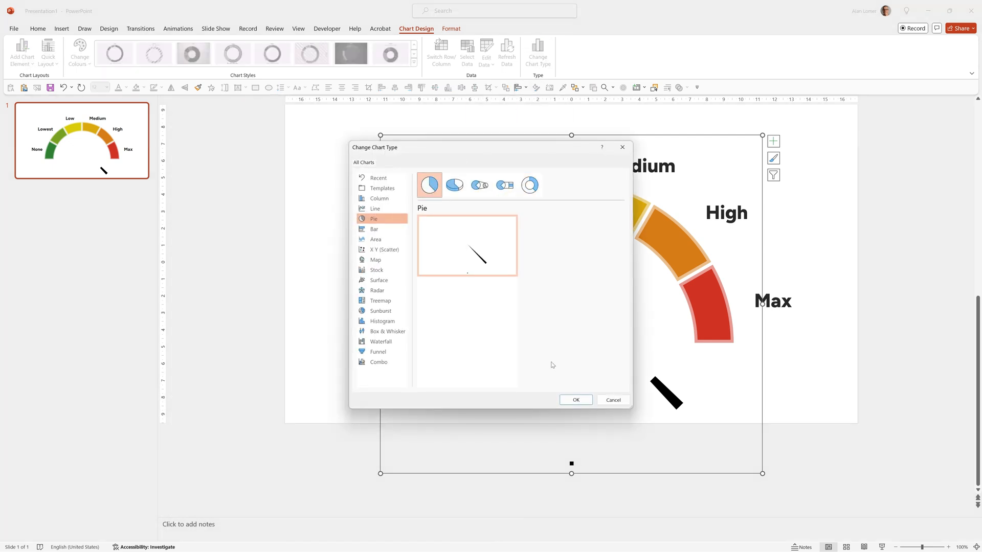
click(575, 399)
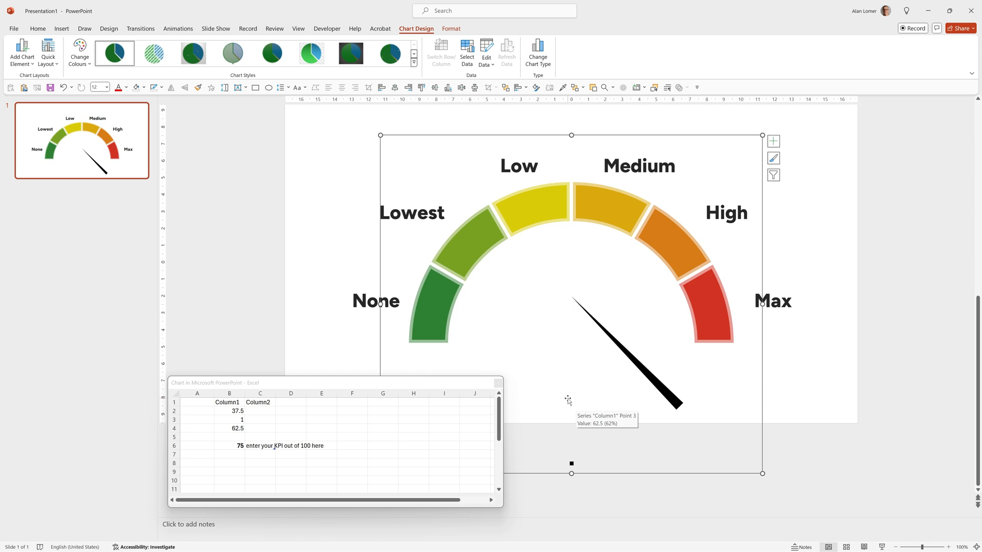
mouse_move(585, 321)
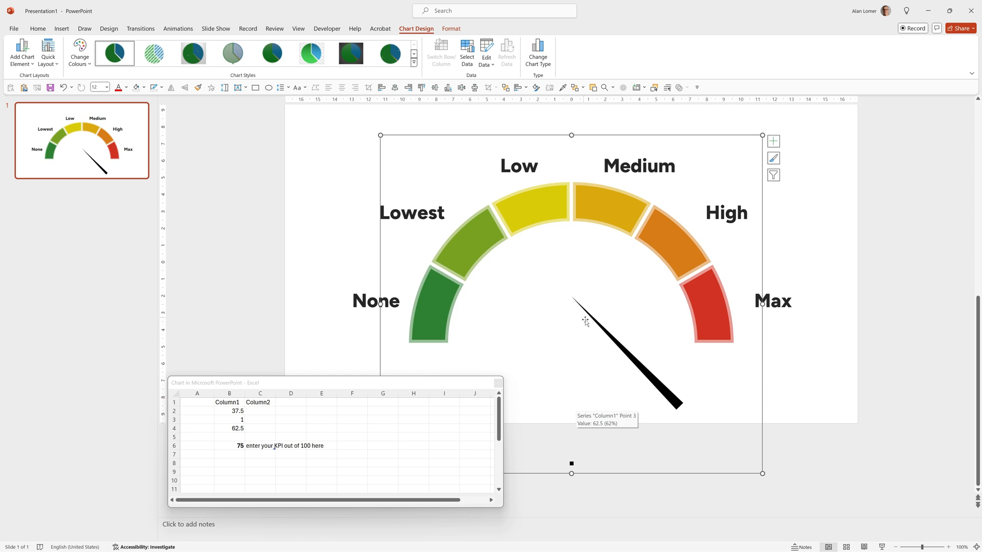
mouse_move(231, 445)
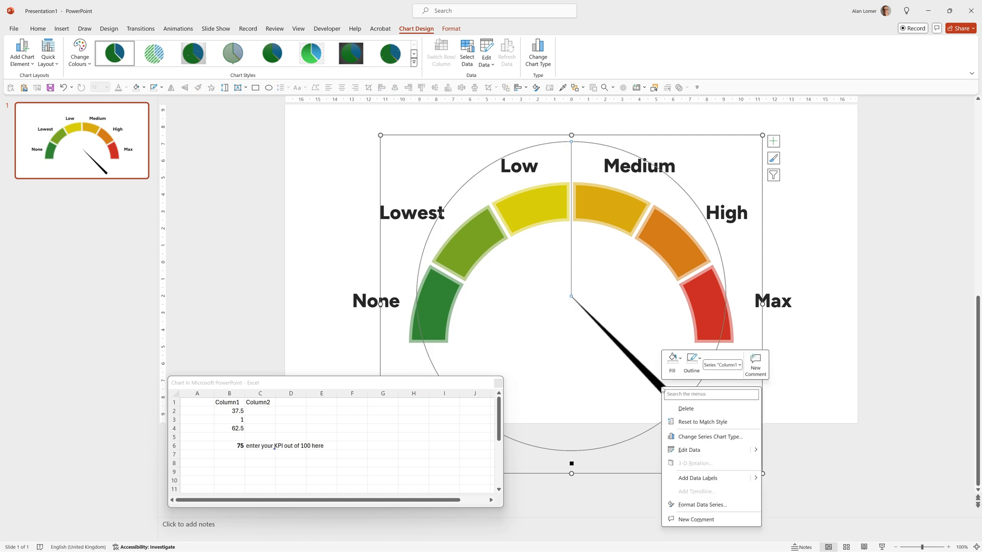
- Set the pointer series' first-slice angle to 90° and deselect the chart
click(701, 505)
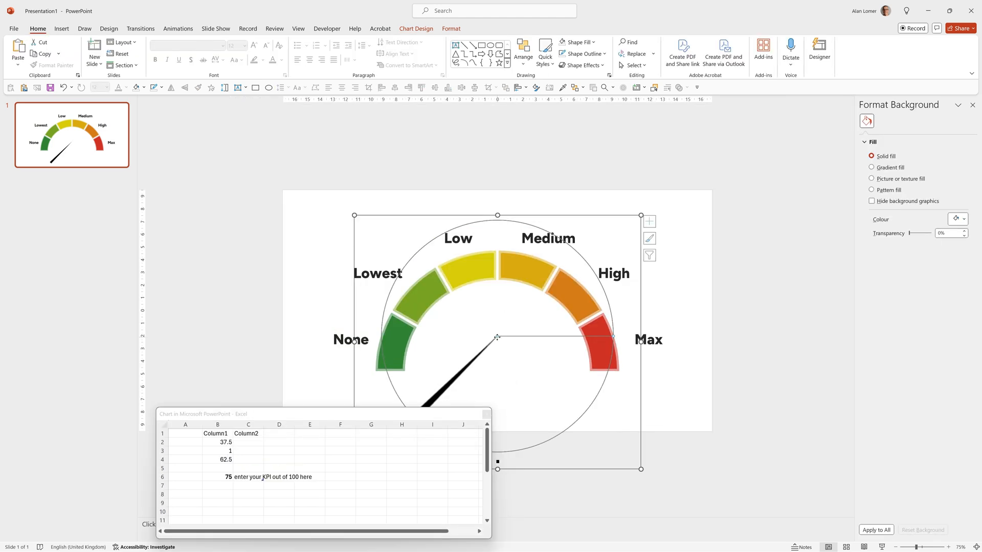
click(498, 337)
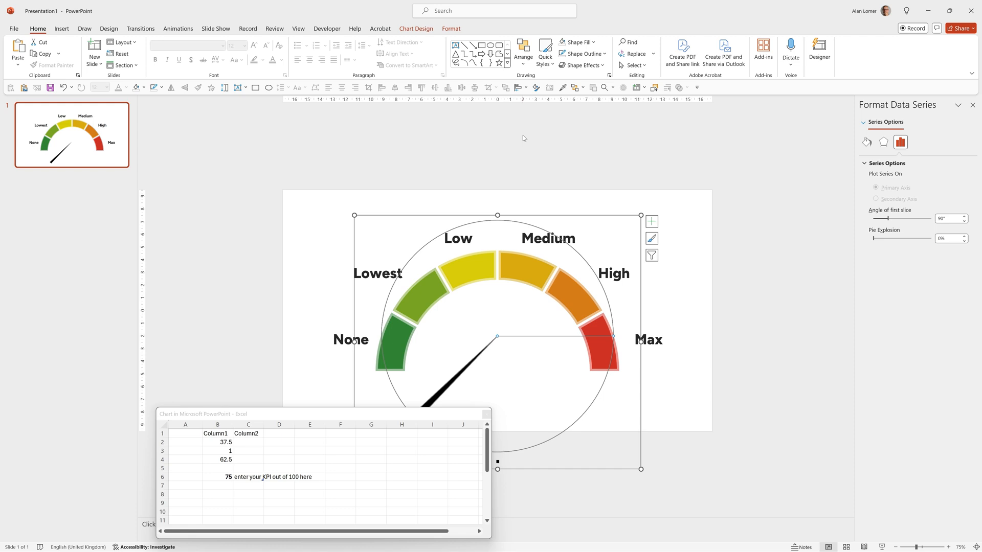
mouse_move(523, 50)
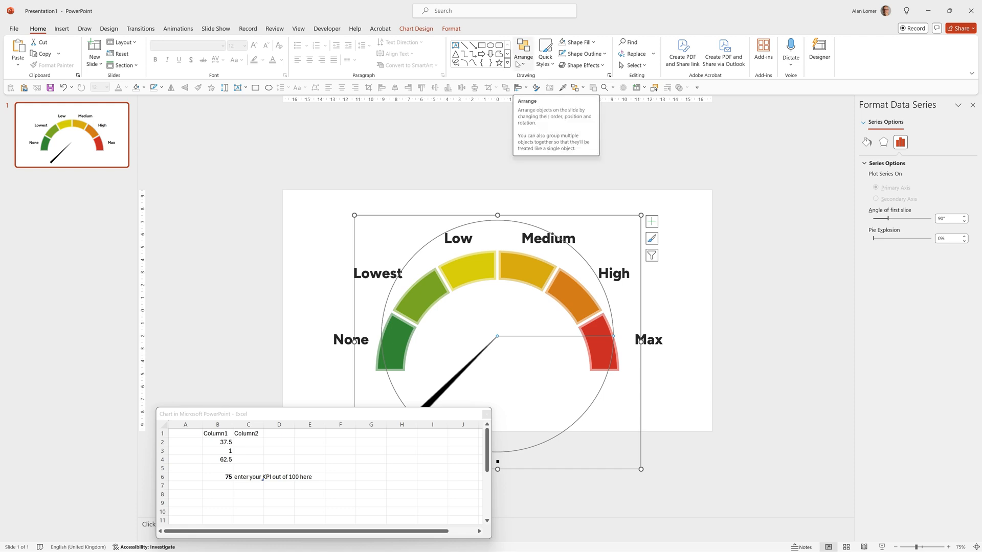
click(522, 52)
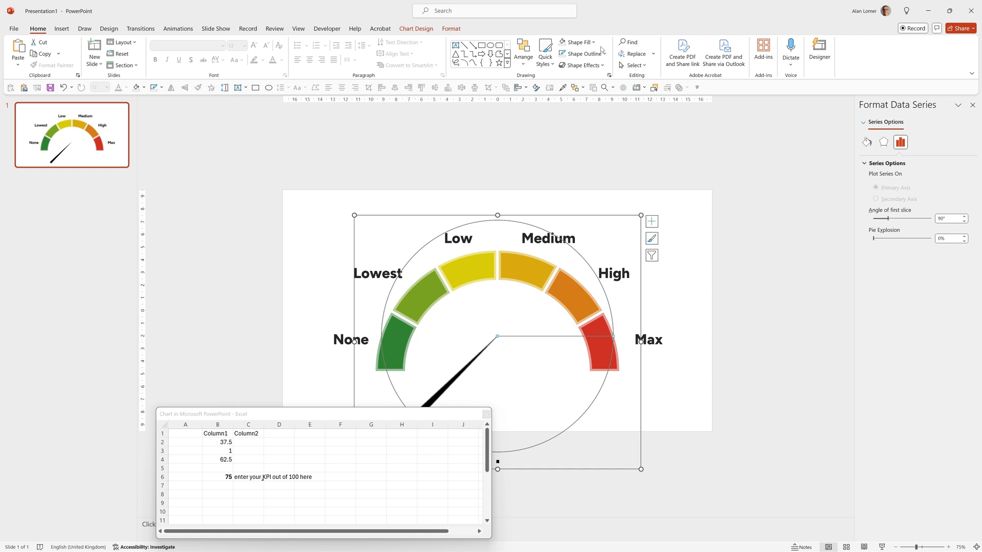
click(310, 117)
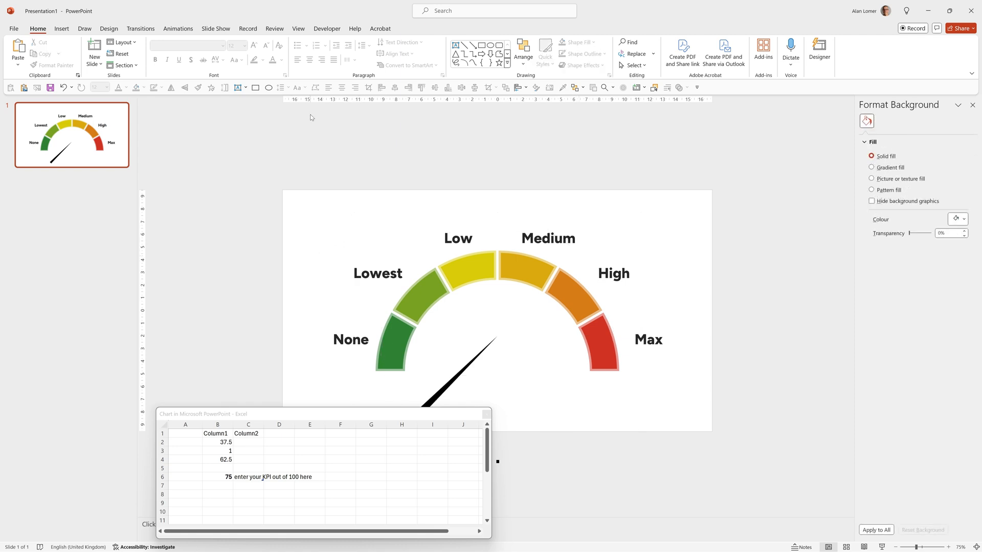
mouse_move(486, 414)
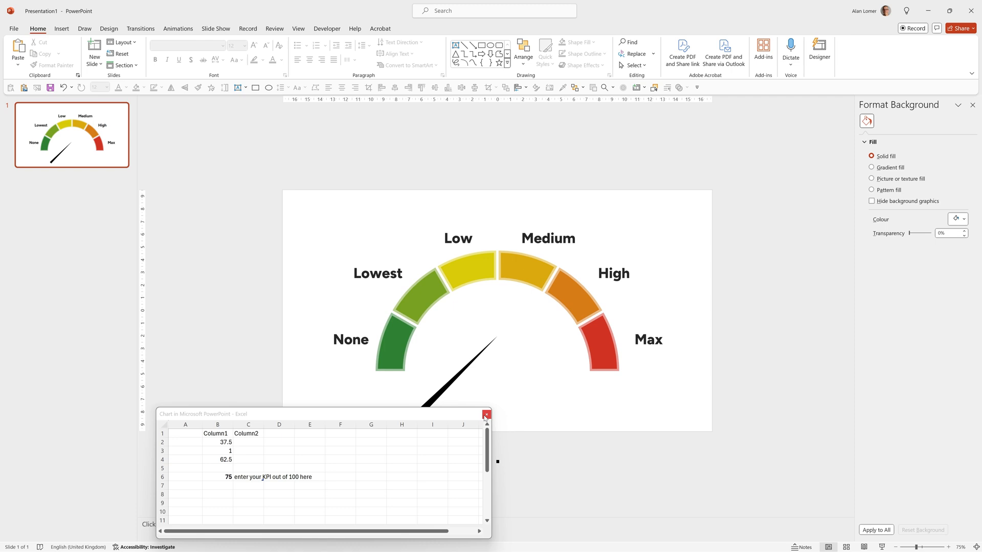
- Close the pointer data sheet and reselect the pointer chart
click(486, 415)
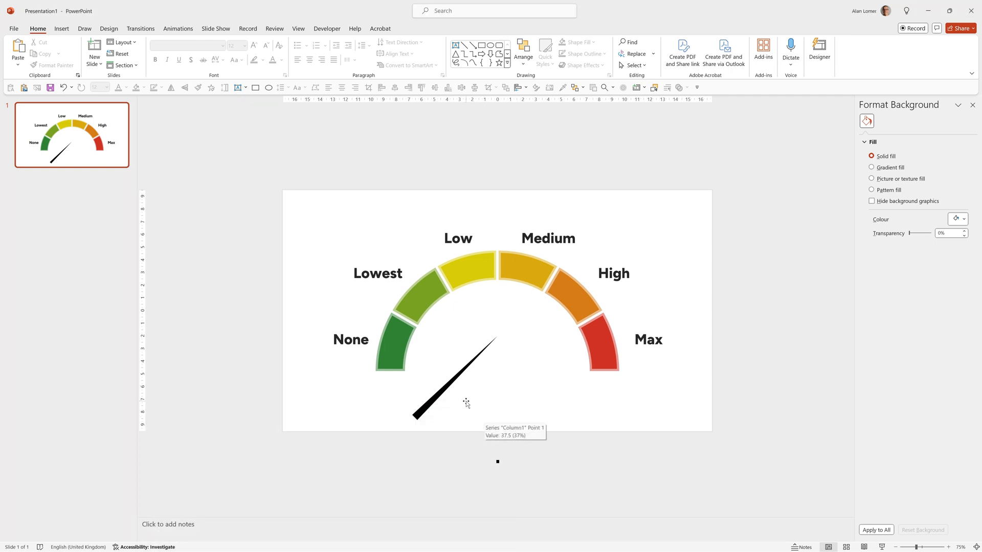
click(595, 324)
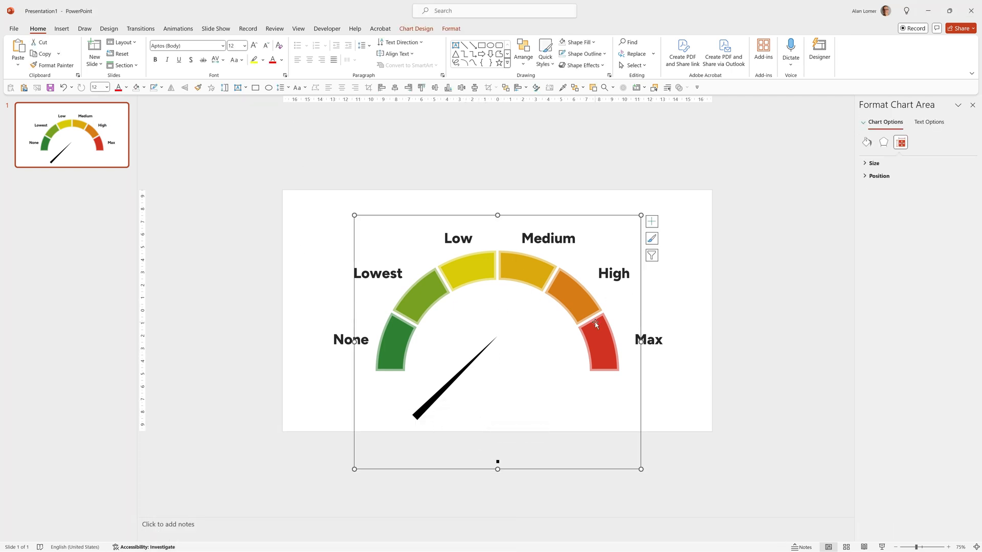
mouse_move(631, 321)
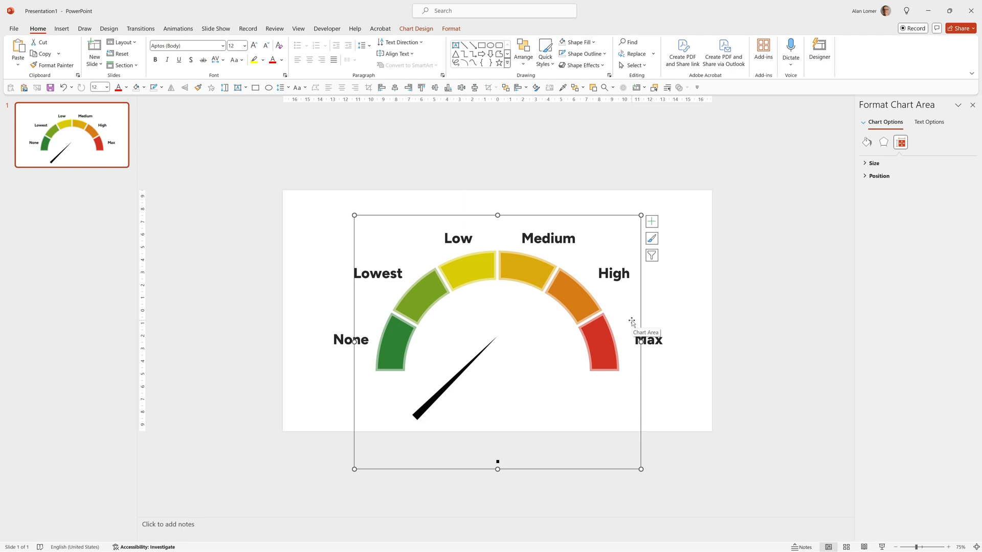
mouse_move(640, 321)
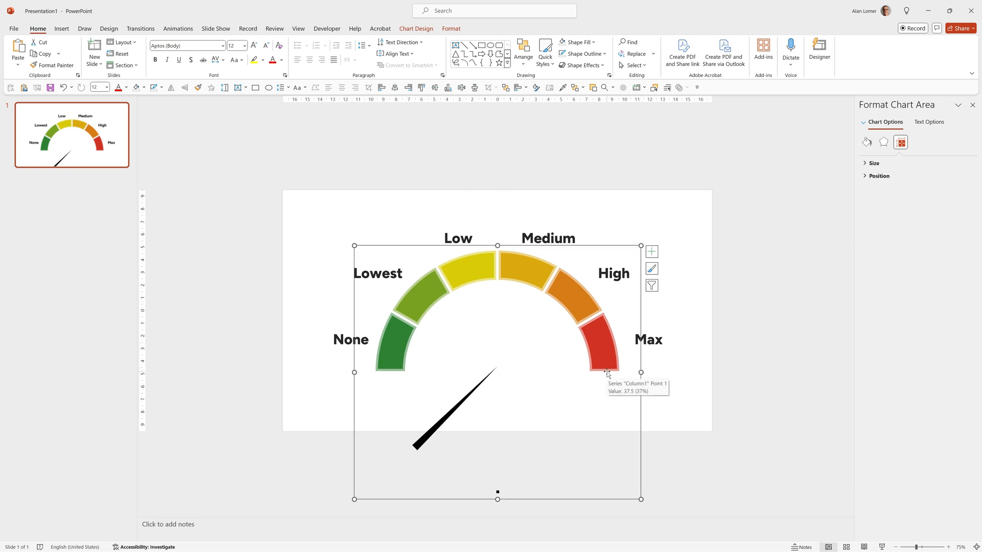
mouse_move(606, 374)
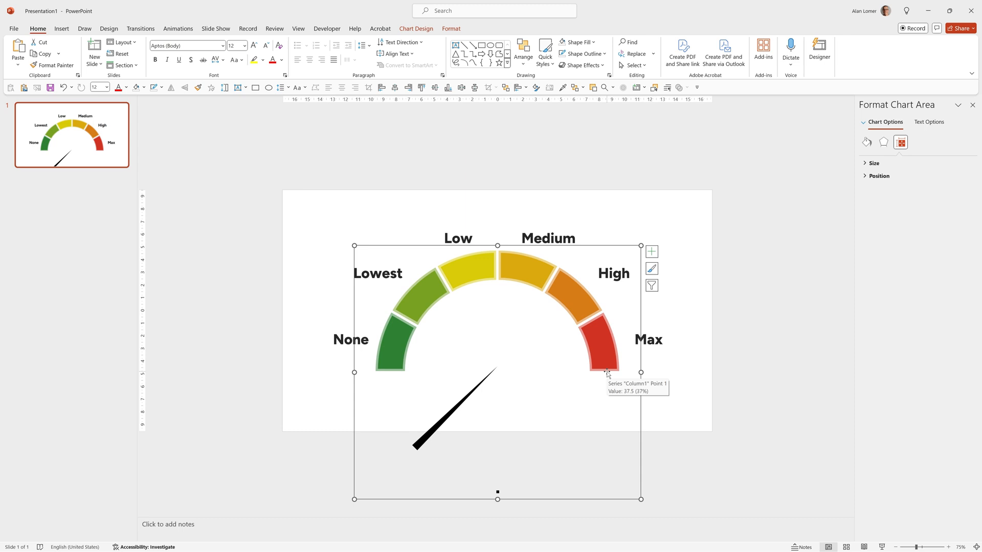
- Apply the Spin animation to the pointer chart and reselect it
click(178, 29)
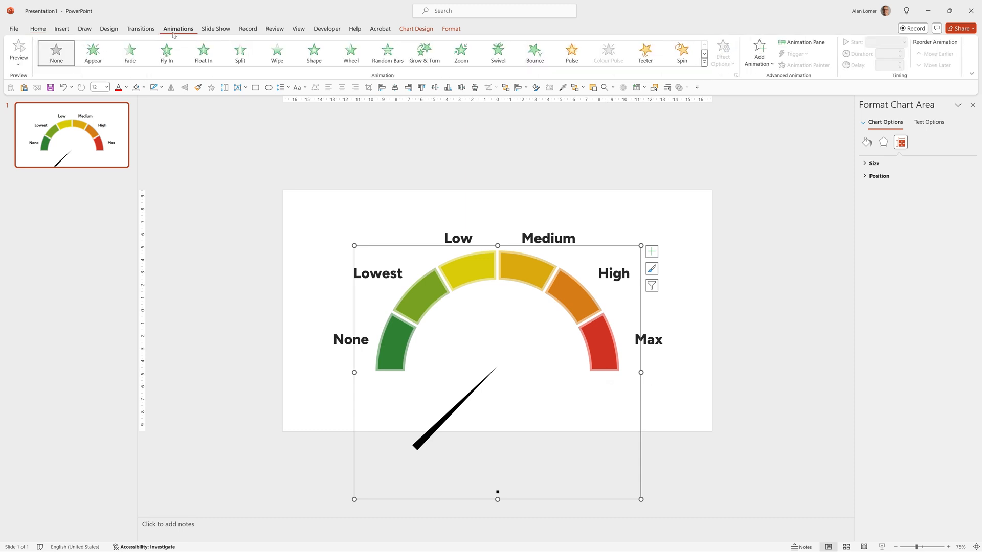
click(759, 52)
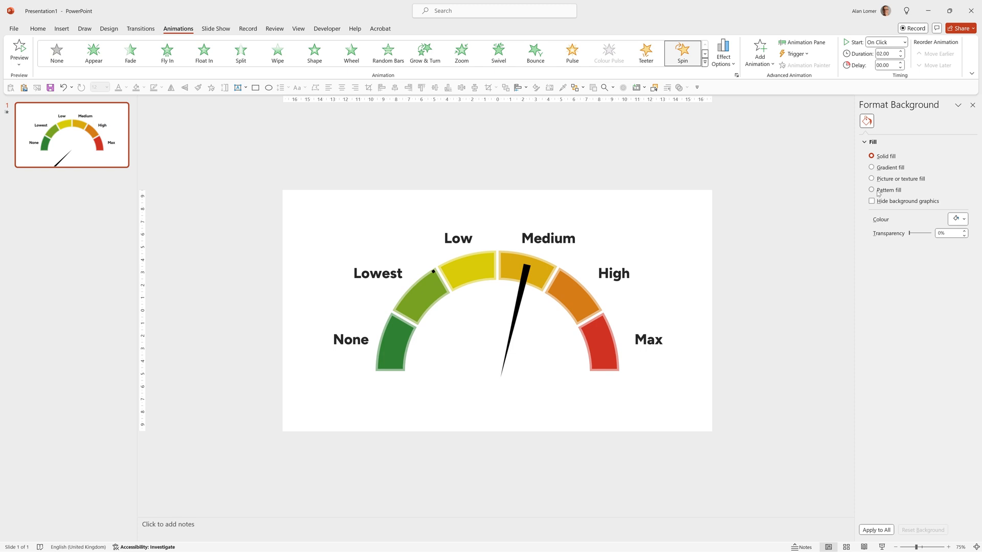
click(497, 309)
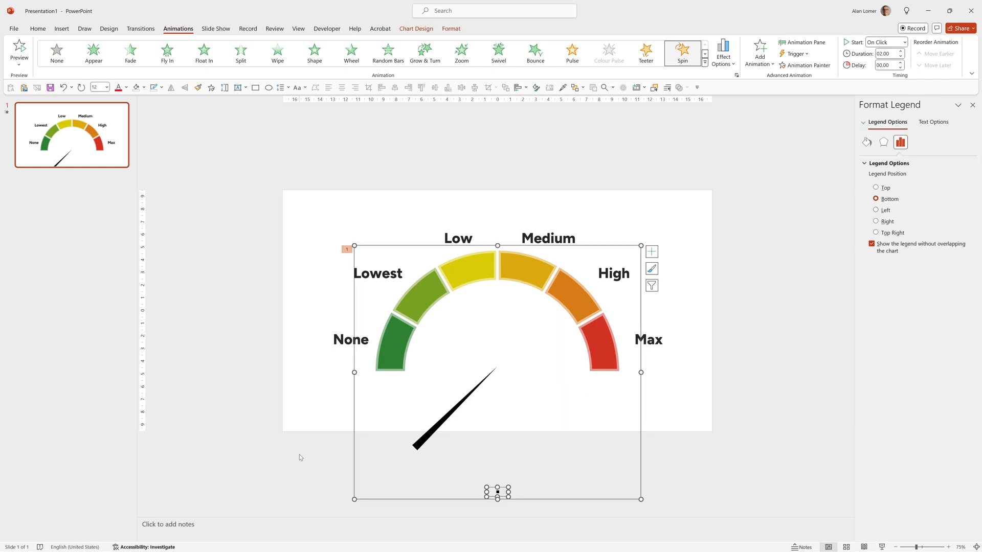
mouse_move(805, 42)
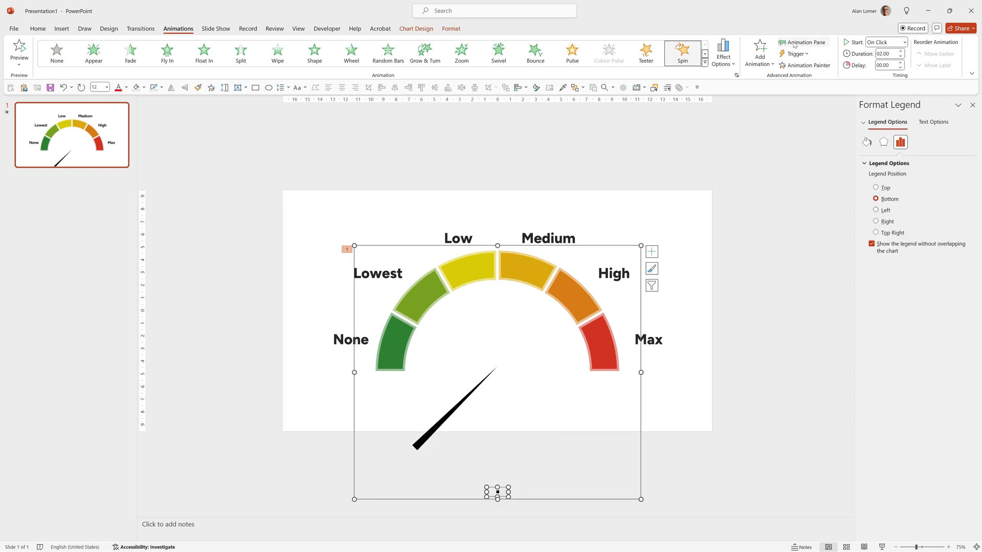
- Set the gauge spin animation to Half Spin with a 1-second (Fast) duration
click(804, 41)
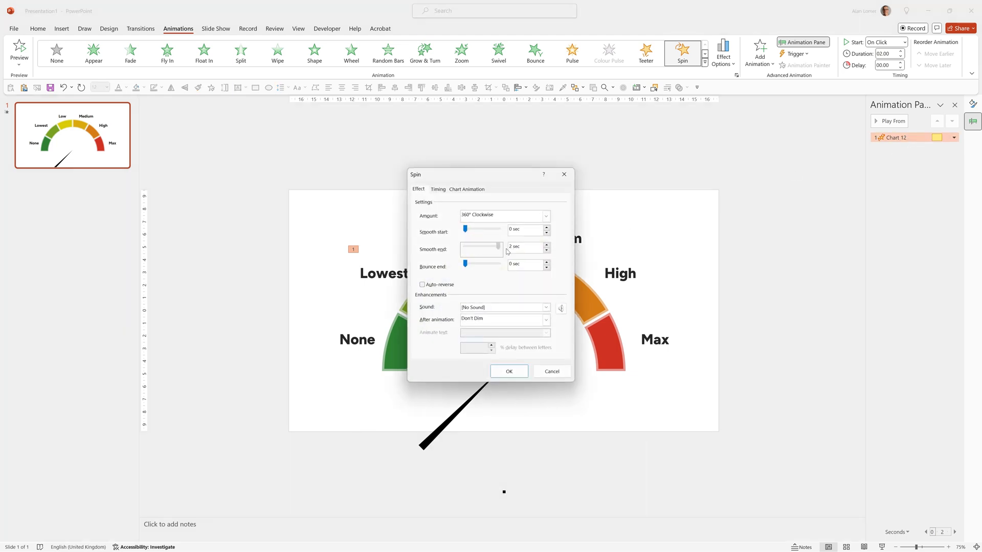
click(544, 215)
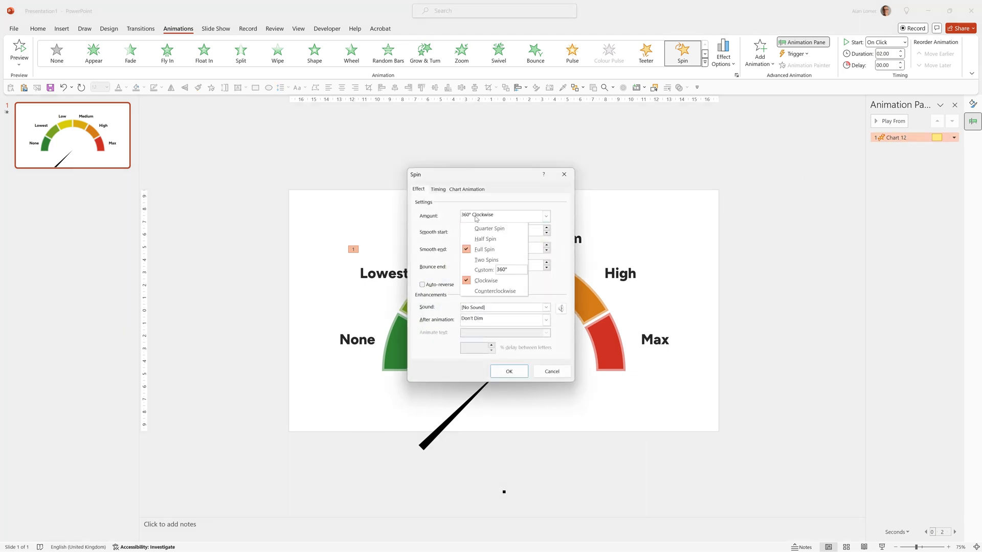
click(485, 239)
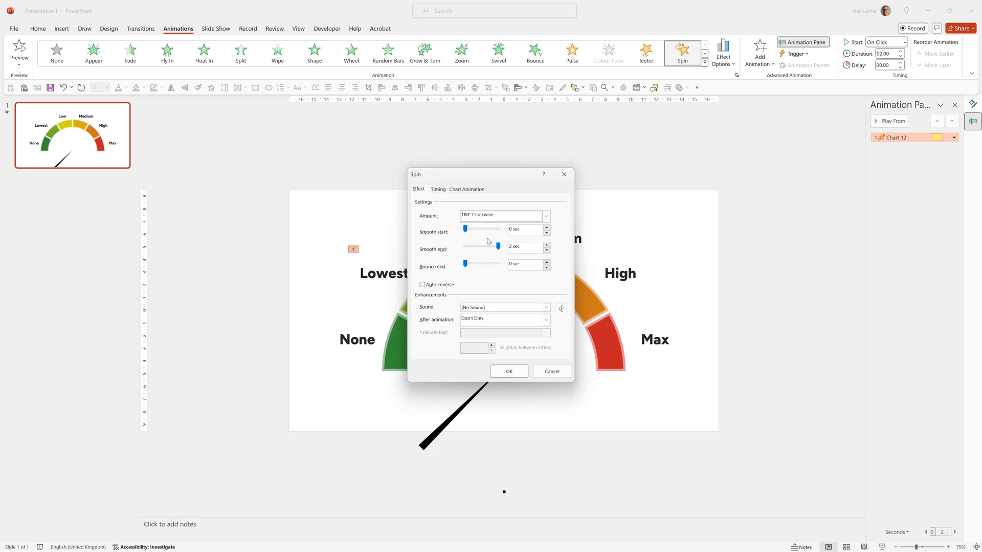
click(438, 189)
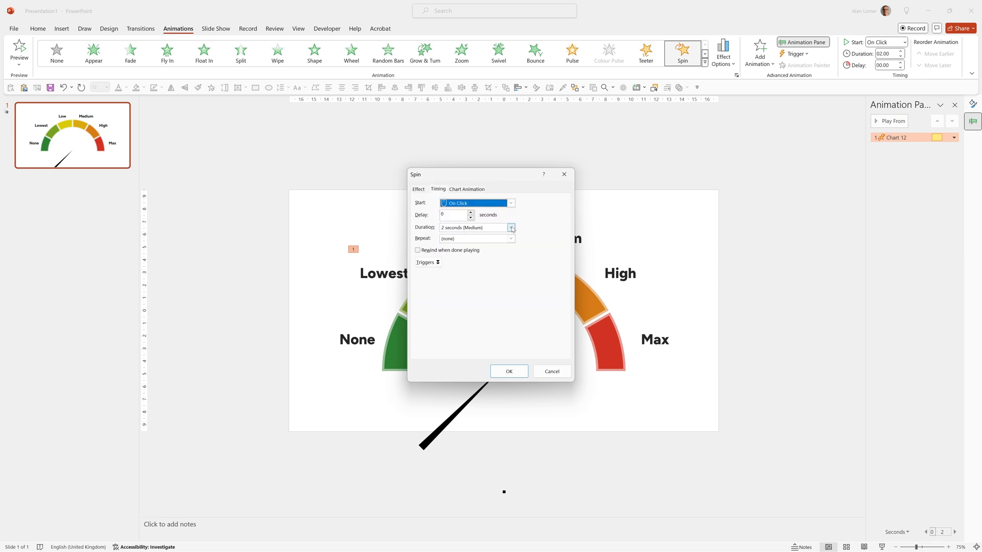
click(511, 227)
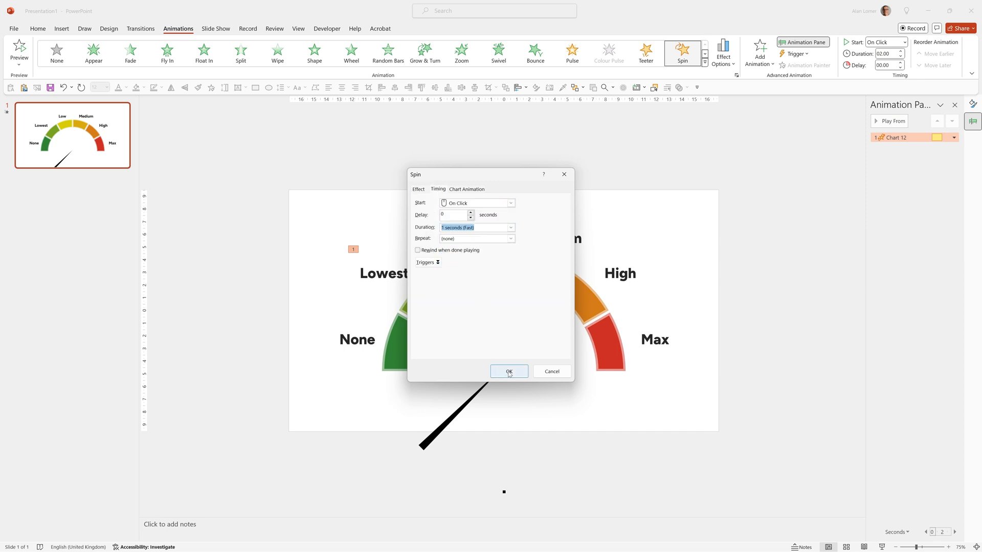
click(508, 371)
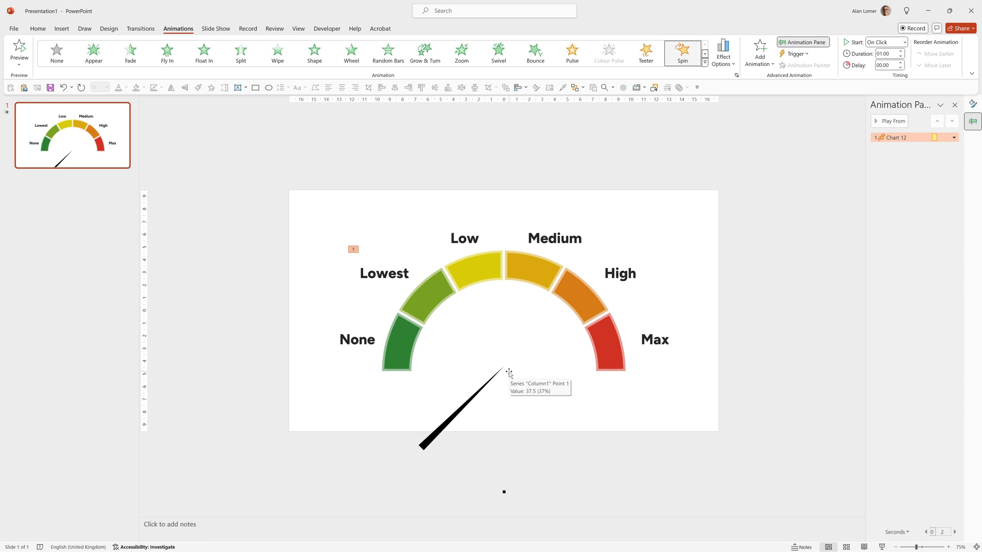
mouse_move(516, 502)
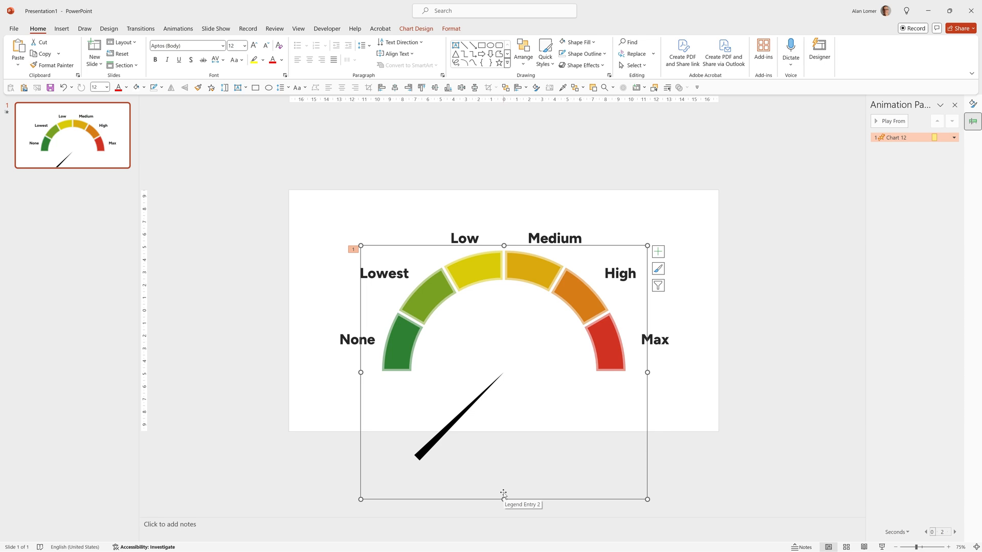
- Preview the gauge slide as a slideshow with F5
key(F5)
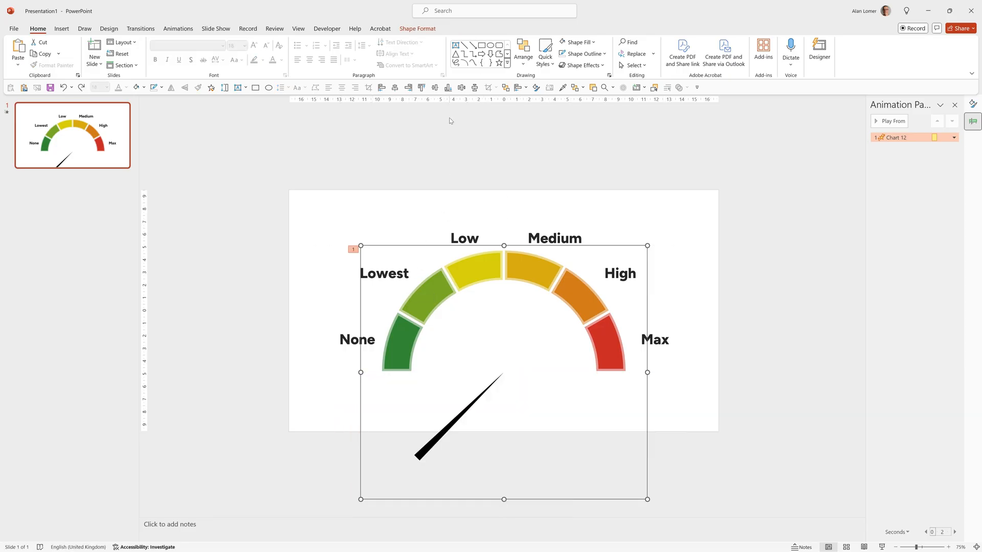
- Cover the gauge's lower half and needle with a white, outline-free rectangle
click(255, 87)
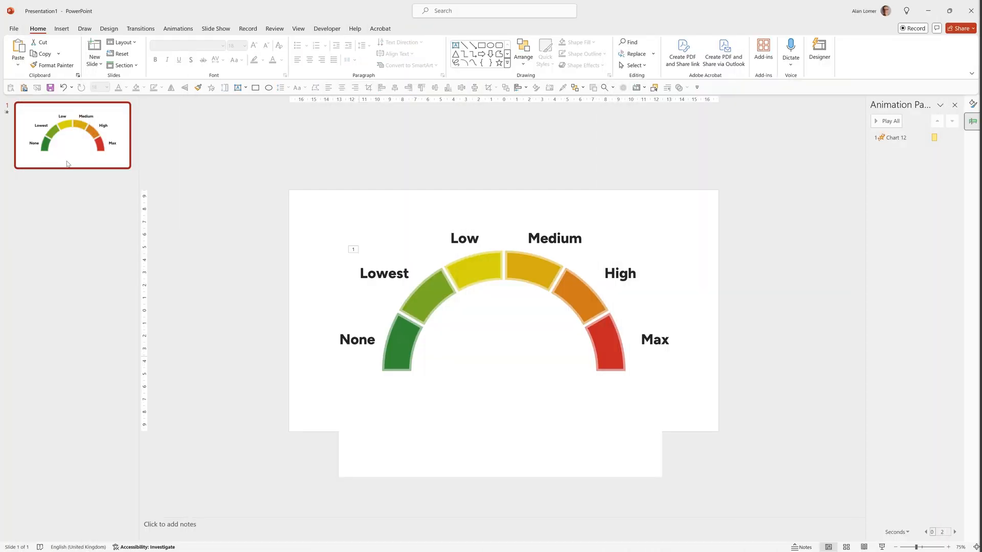
- Duplicate the gauge slide and enter 50 as the KPI value in cell B6
key(ctrl+d)
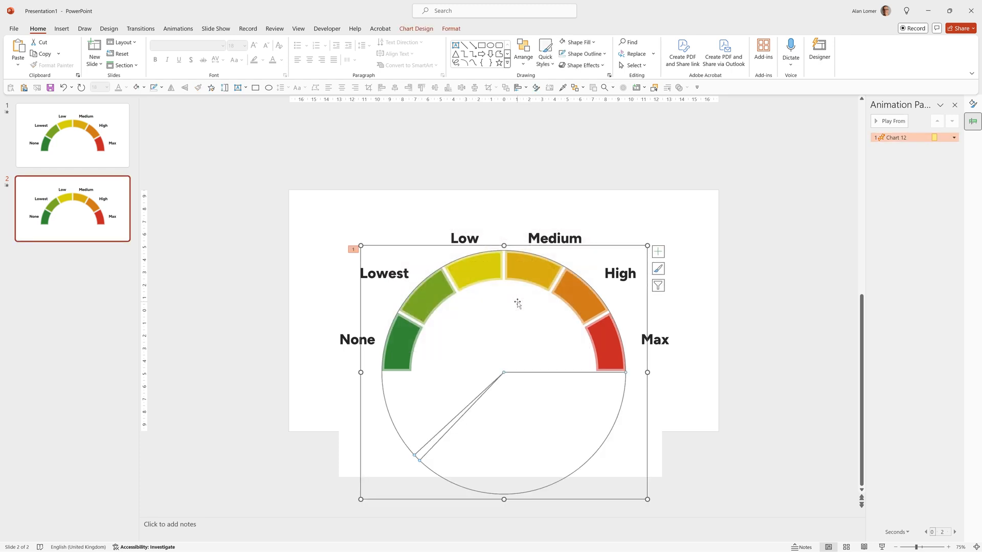
right_click(517, 303)
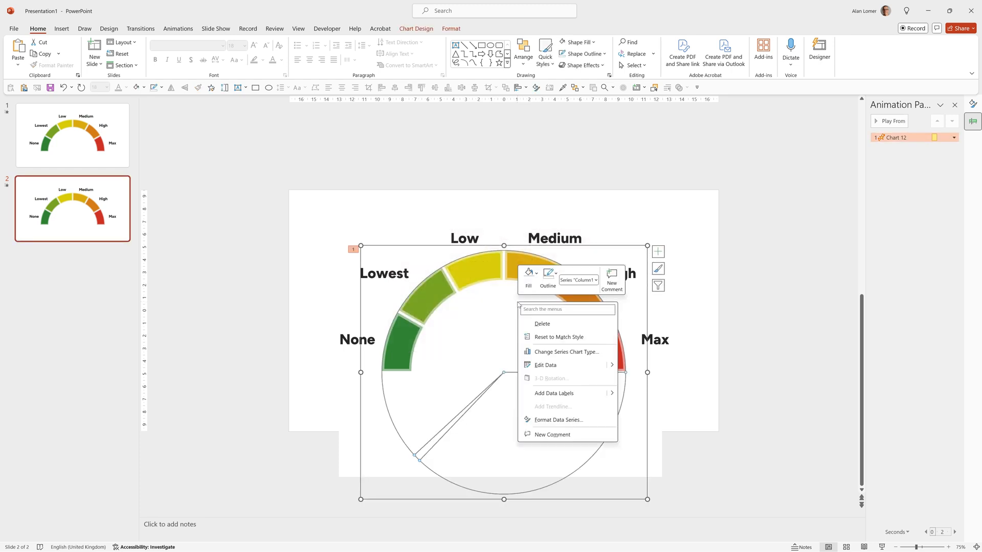
click(545, 365)
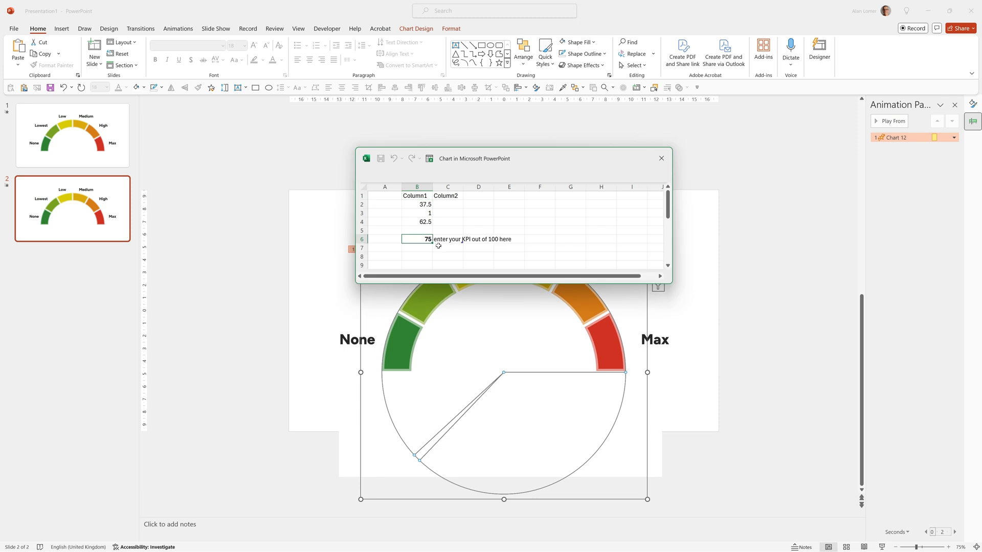
text(50)
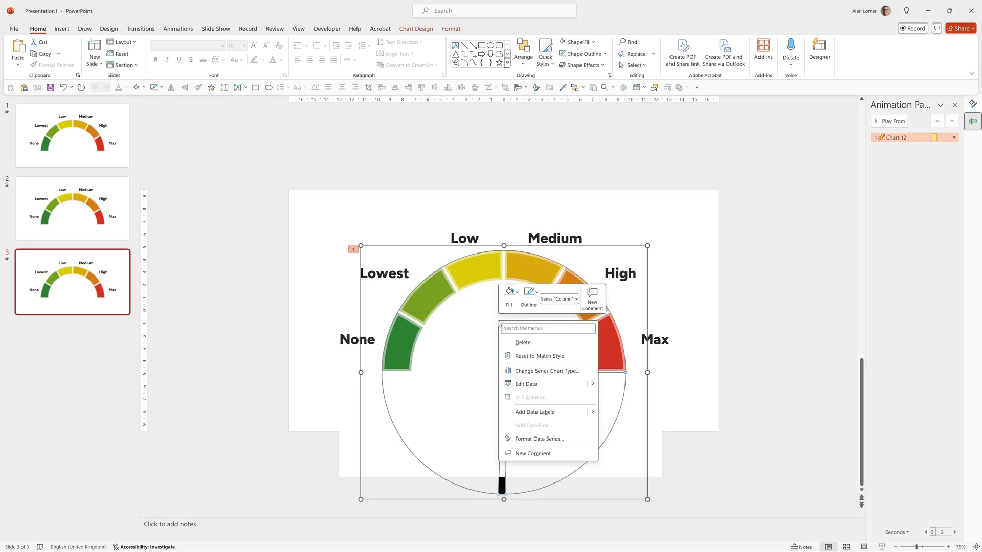
- Change the third gauge chart's KPI cell B6 to 25
click(526, 384)
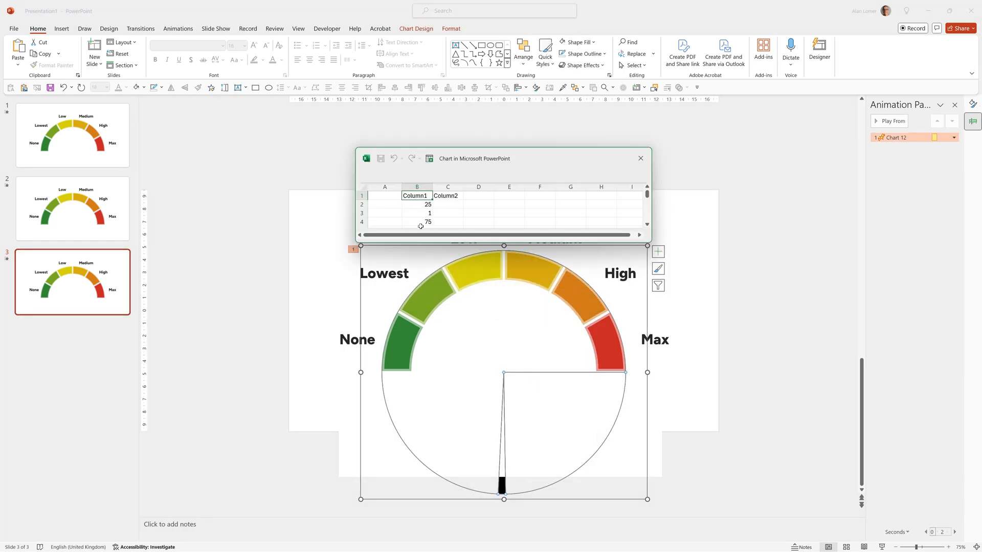
click(417, 222)
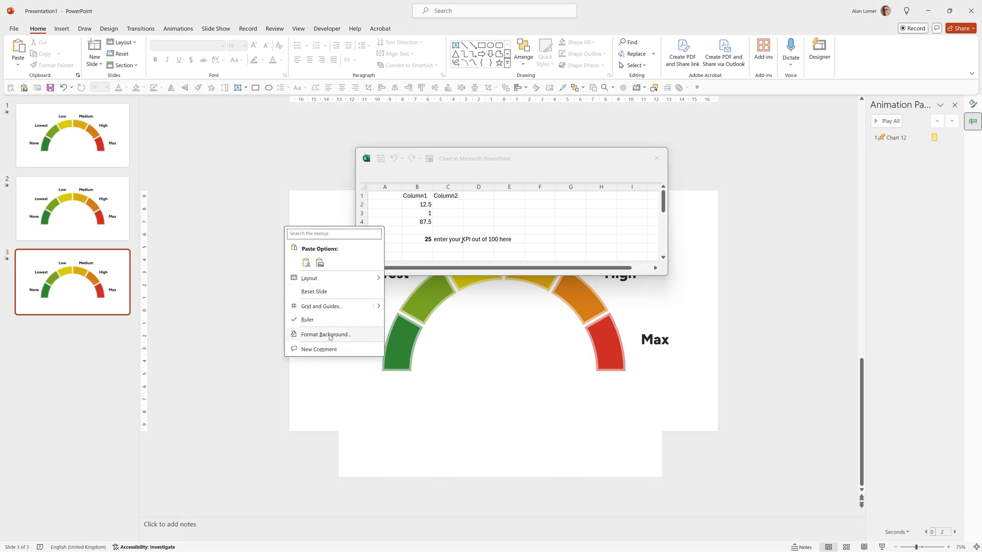
- Fill slide 3's background with an 'abstract blue' stock image
click(326, 334)
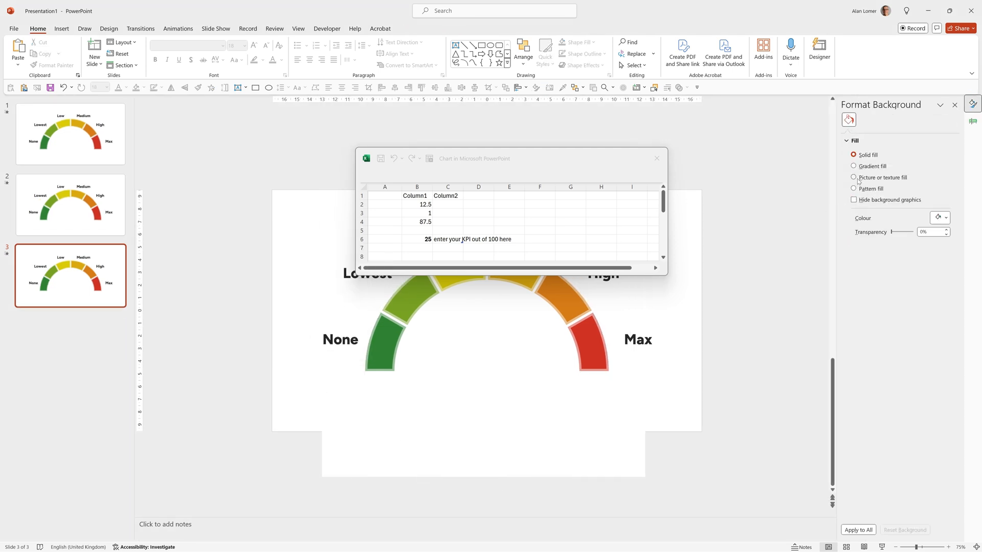
click(854, 178)
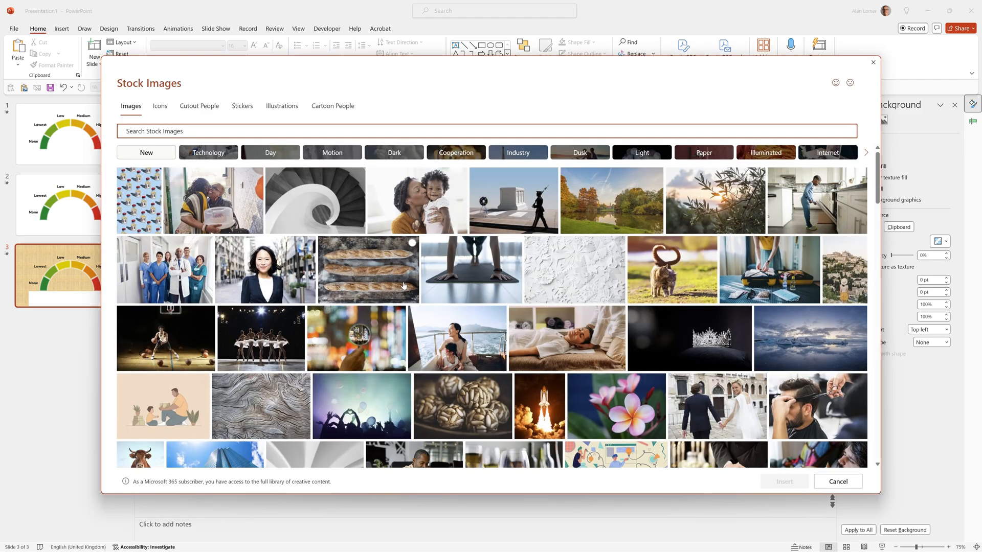
text(abstract blue)
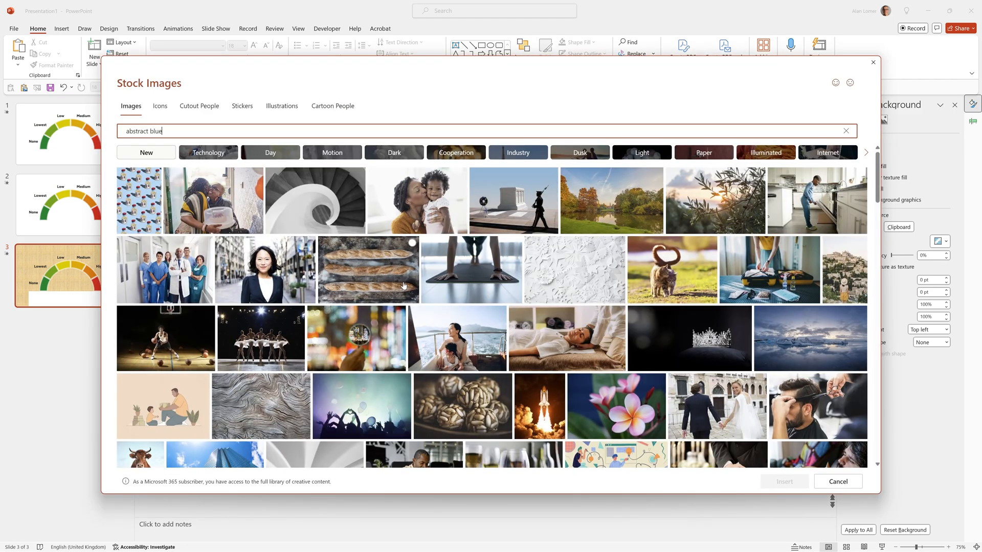
key(Return)
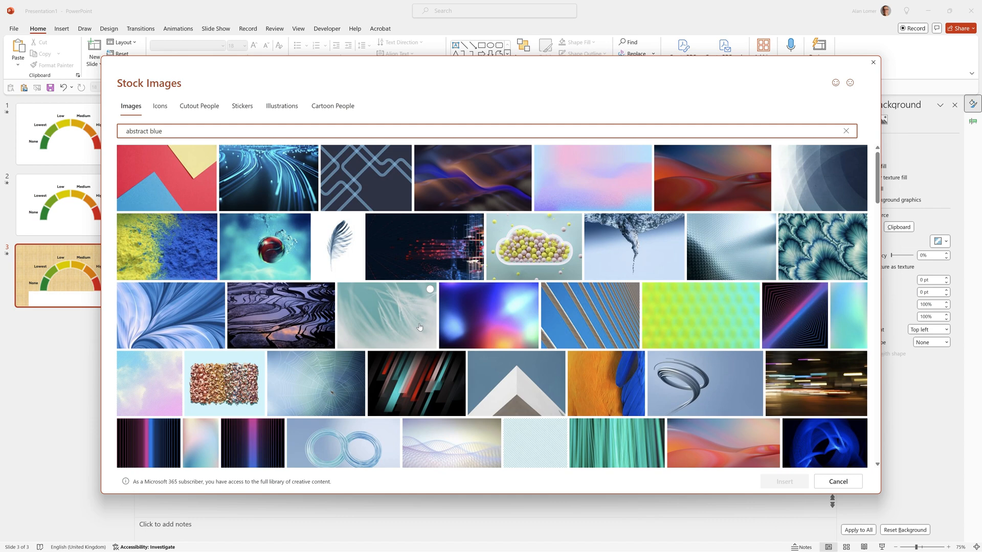
scroll(down, 3)
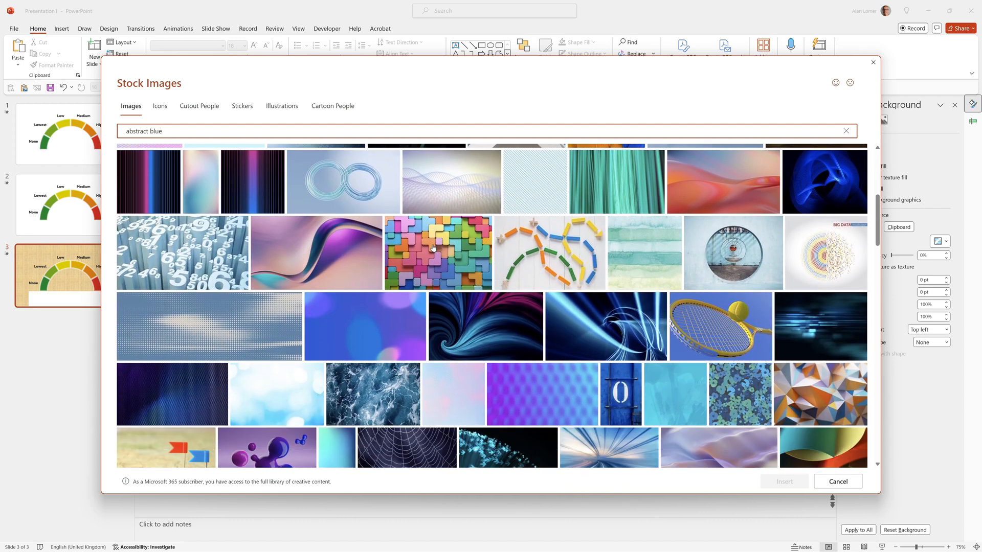
scroll(down, 3)
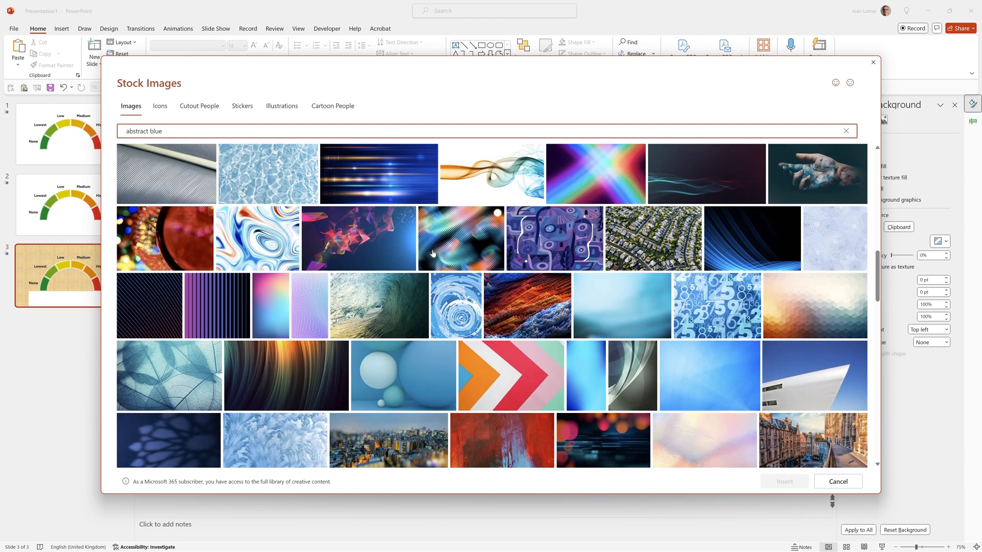
click(837, 482)
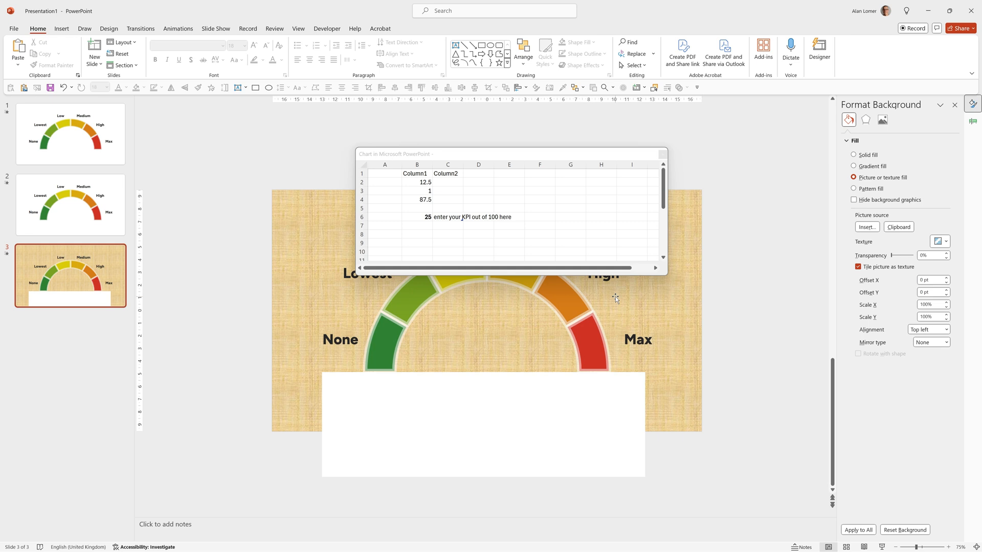
- Give the white rectangle below the gauge a Slide background fill
click(859, 266)
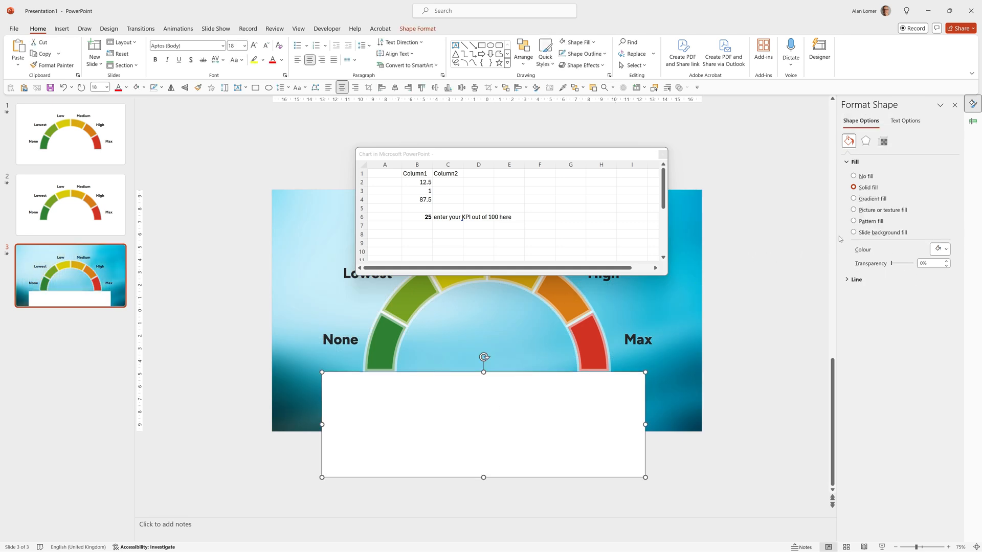
click(853, 232)
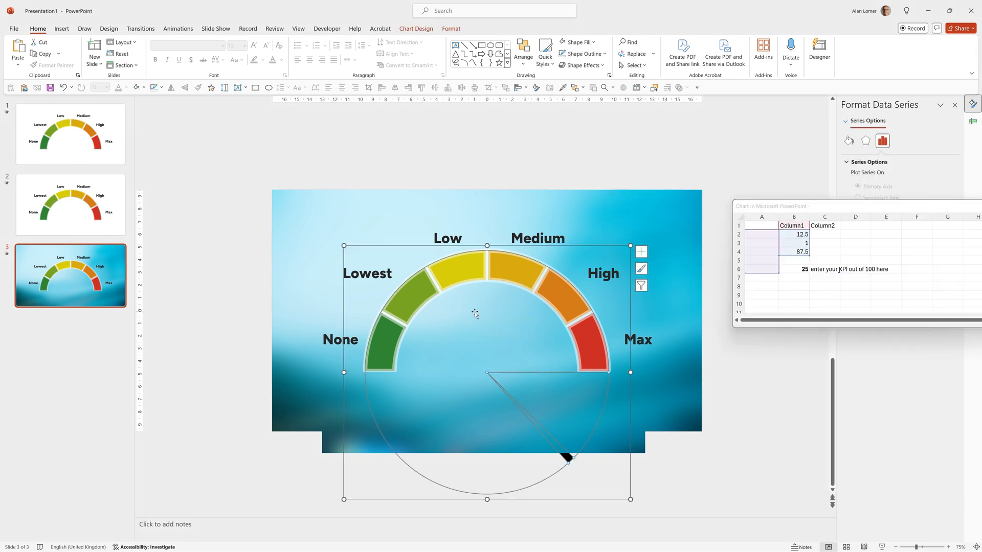
- Show the Selection Pane, make the gauge segments white, then reselect the chart
click(523, 52)
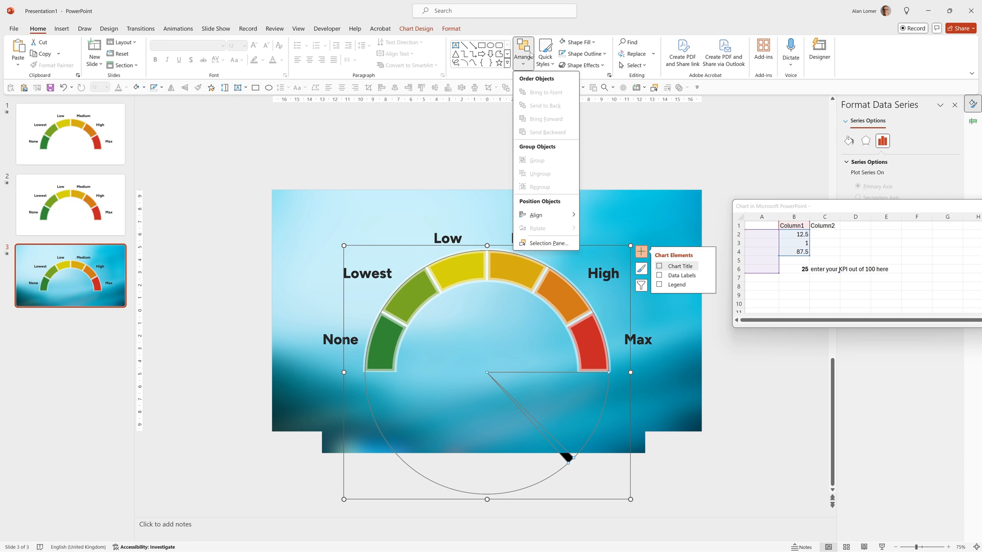
click(549, 243)
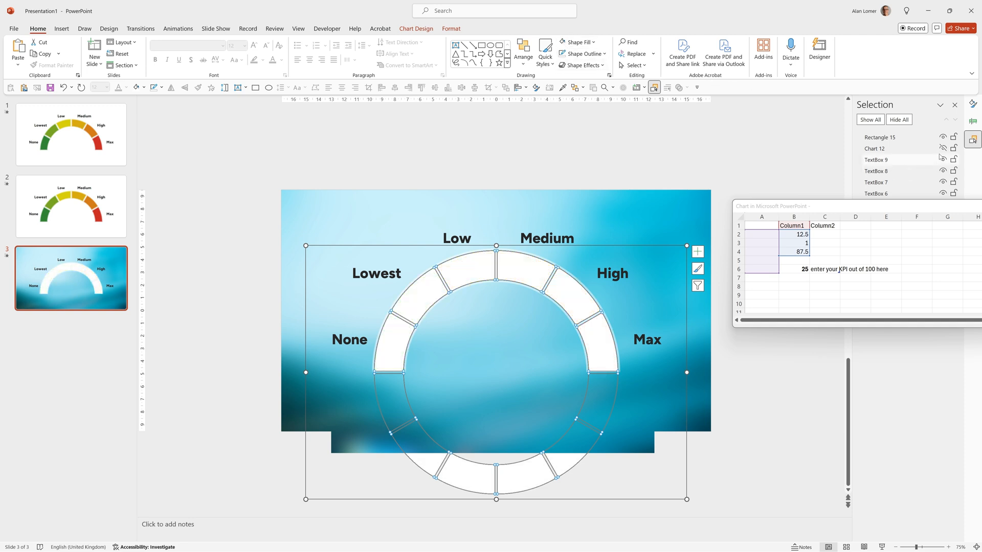
click(248, 398)
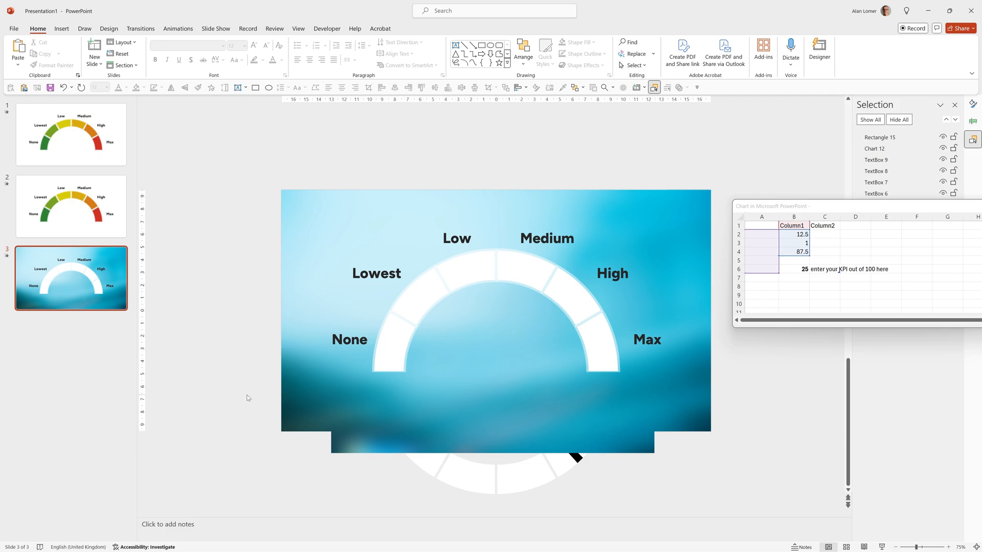
click(496, 313)
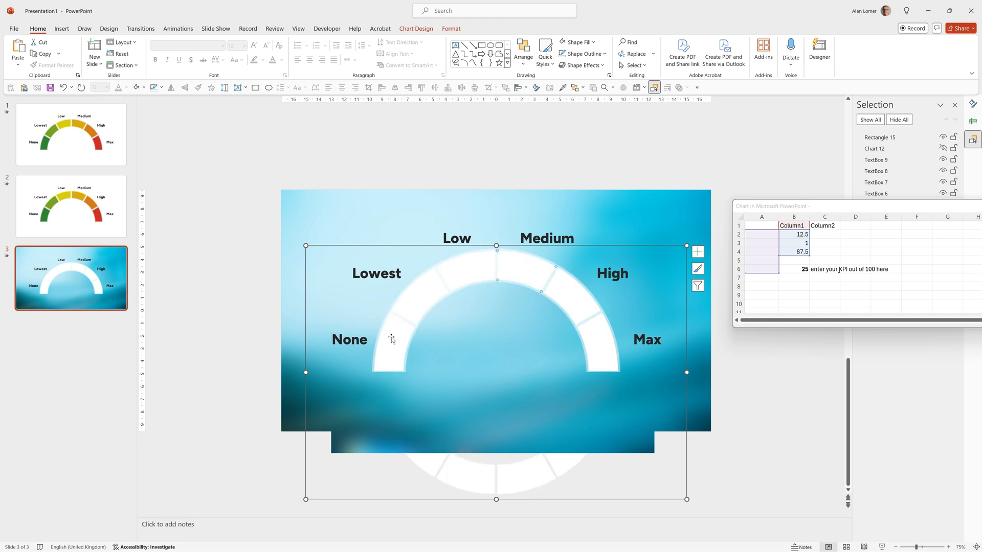
- Fill the Lowest, Low, Medium and Max segments with progressively darker greys
click(576, 42)
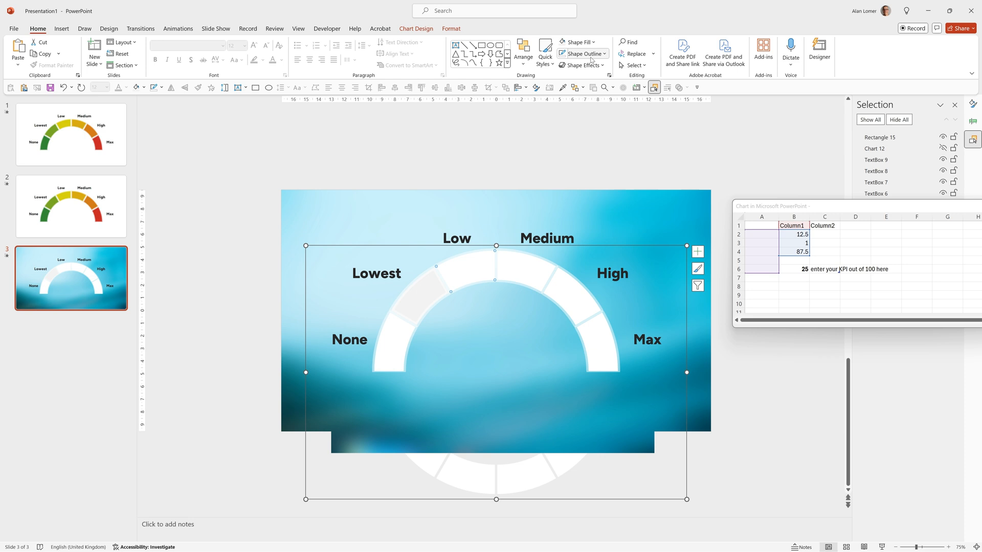
click(574, 42)
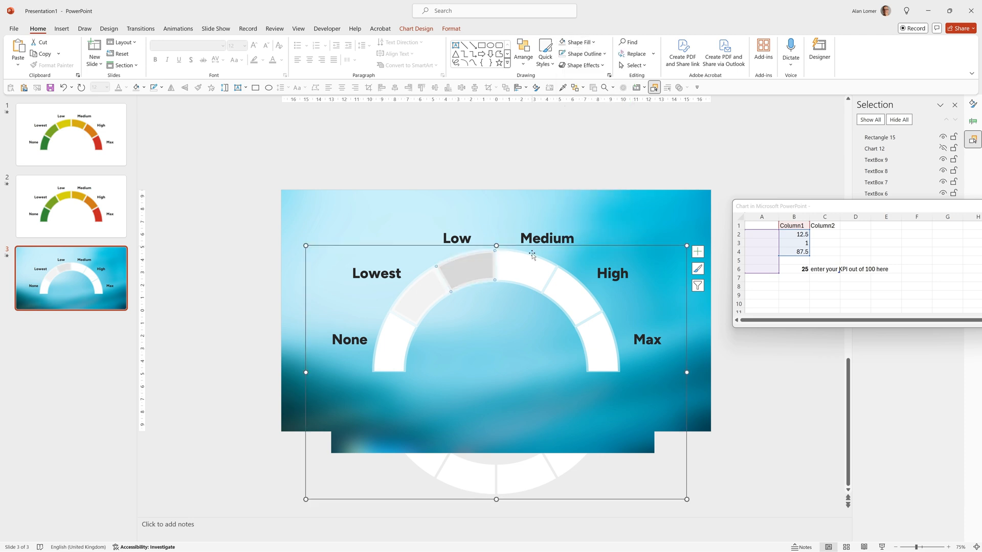
click(576, 41)
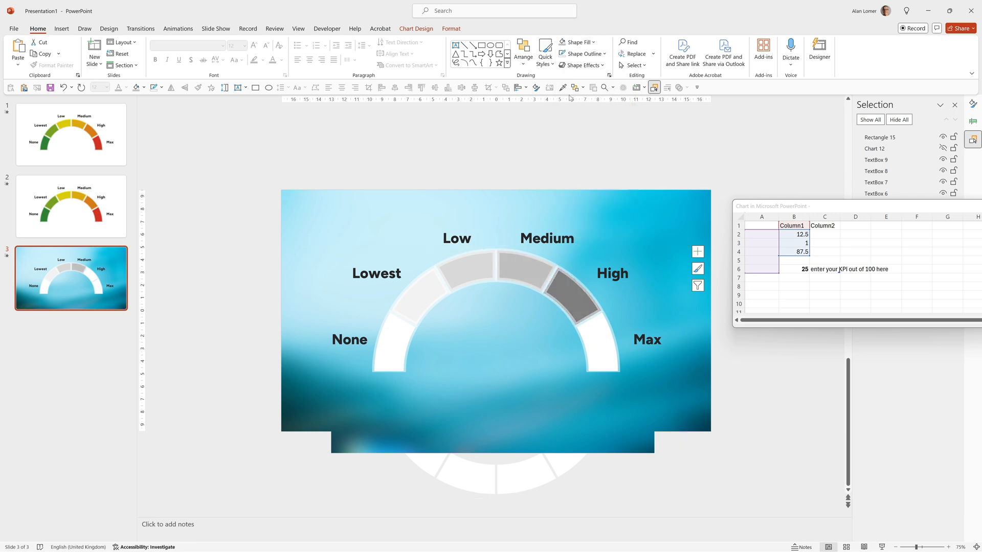
click(575, 42)
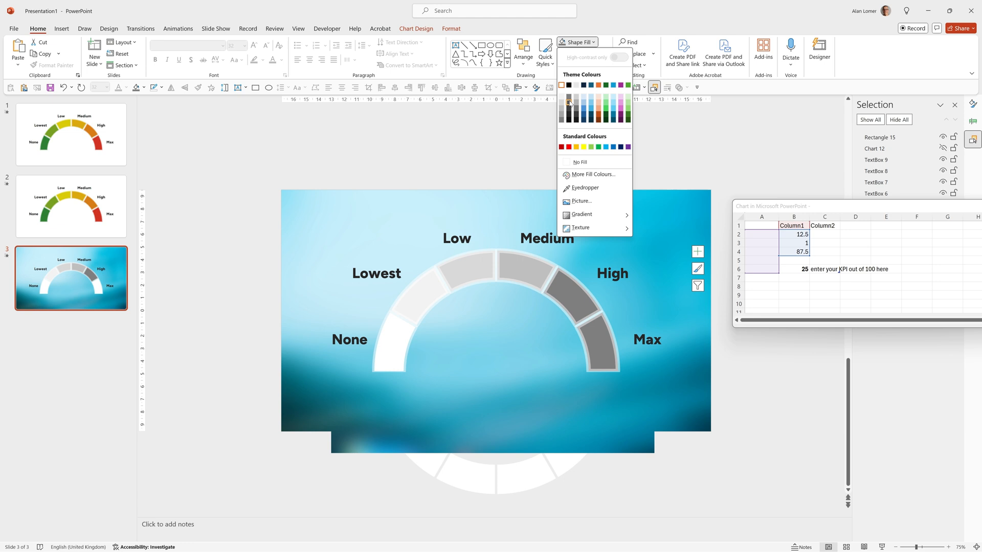
click(568, 103)
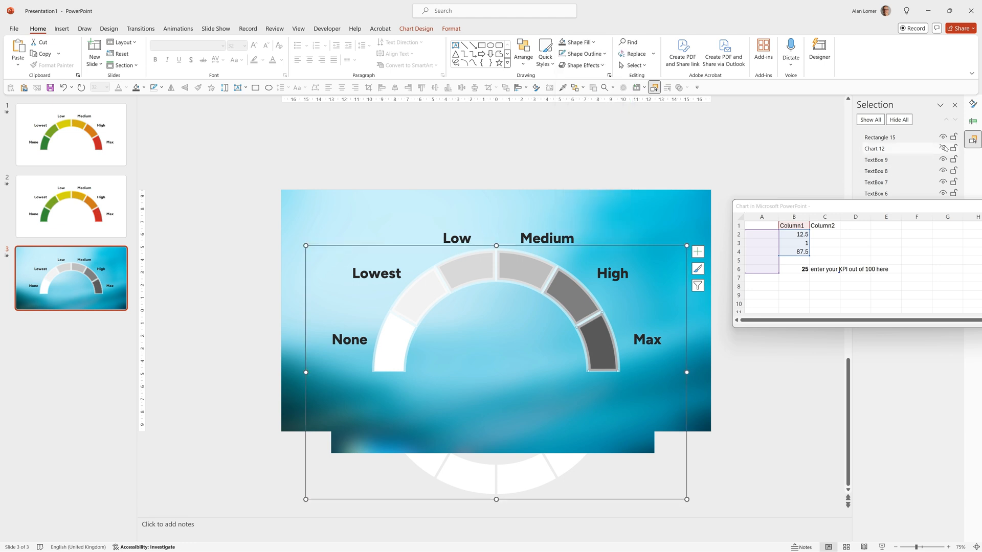
click(267, 302)
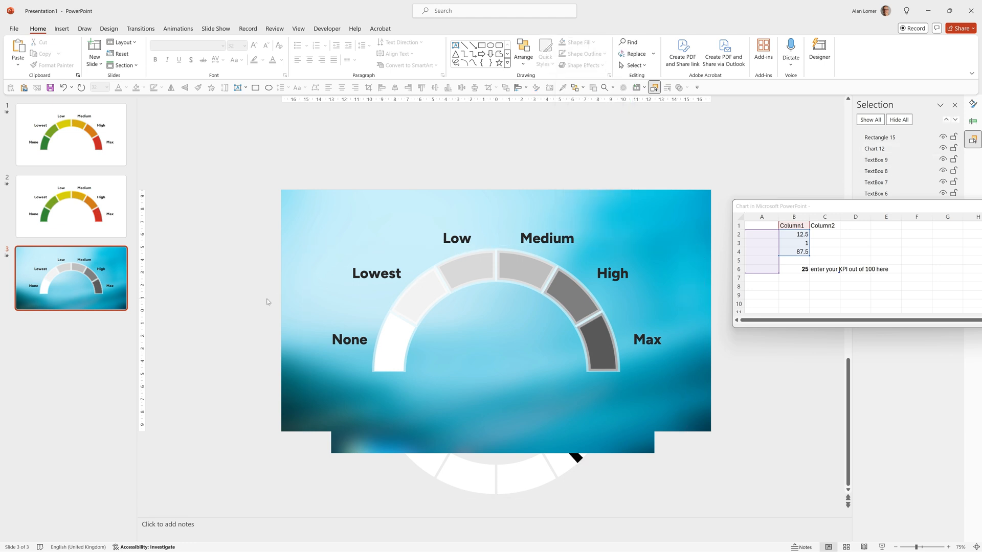
mouse_move(185, 335)
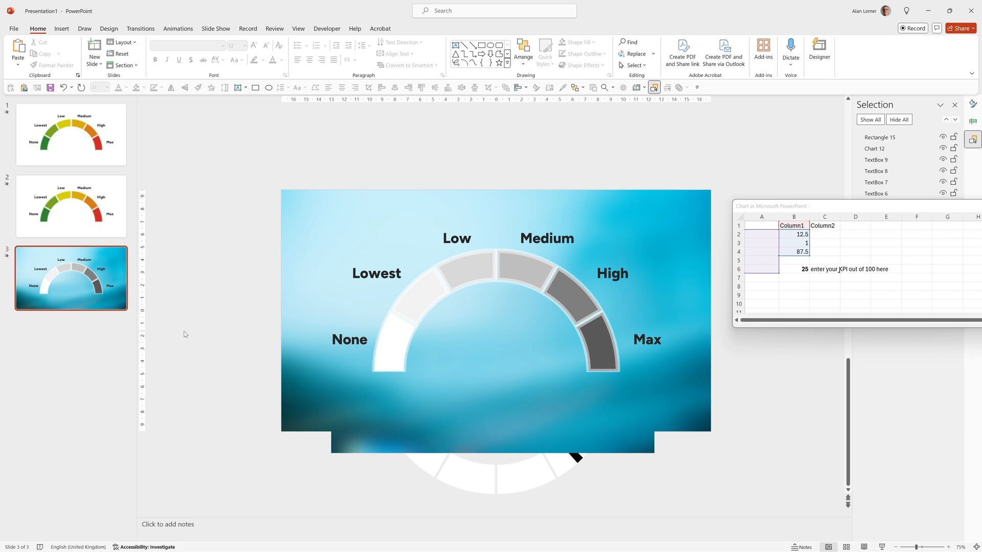
mouse_move(3, 281)
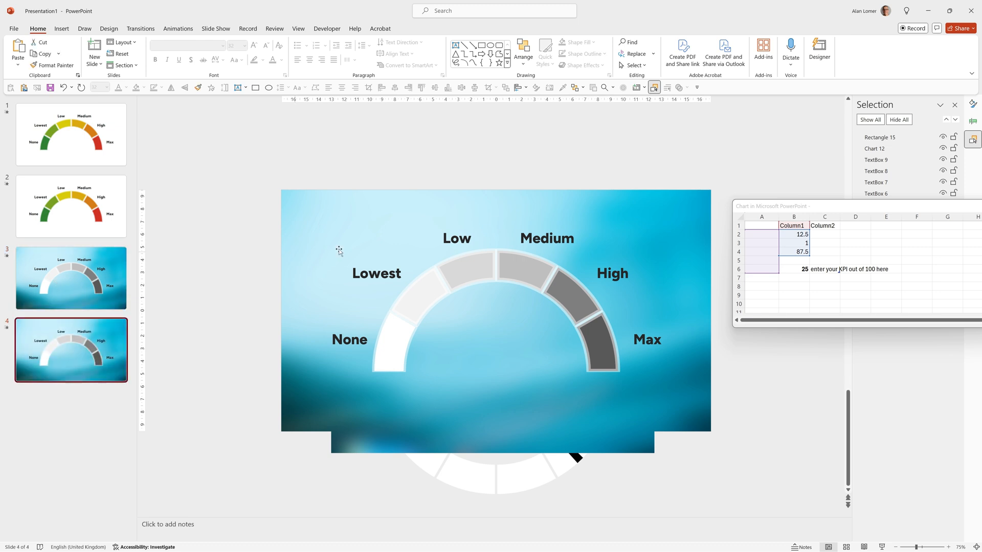
mouse_move(301, 203)
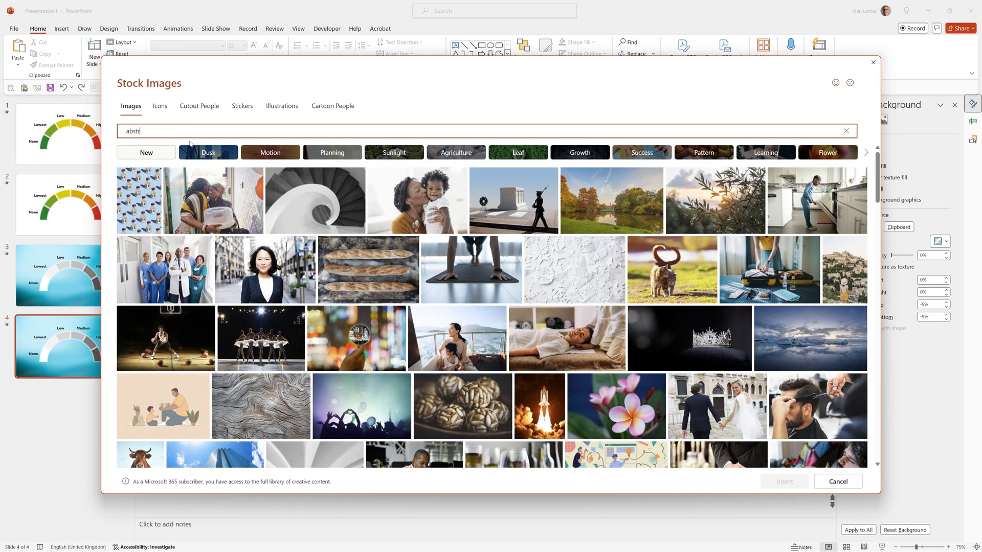
- Search stock images for 'abstract purple' and scroll through the results
text(abstract purple)
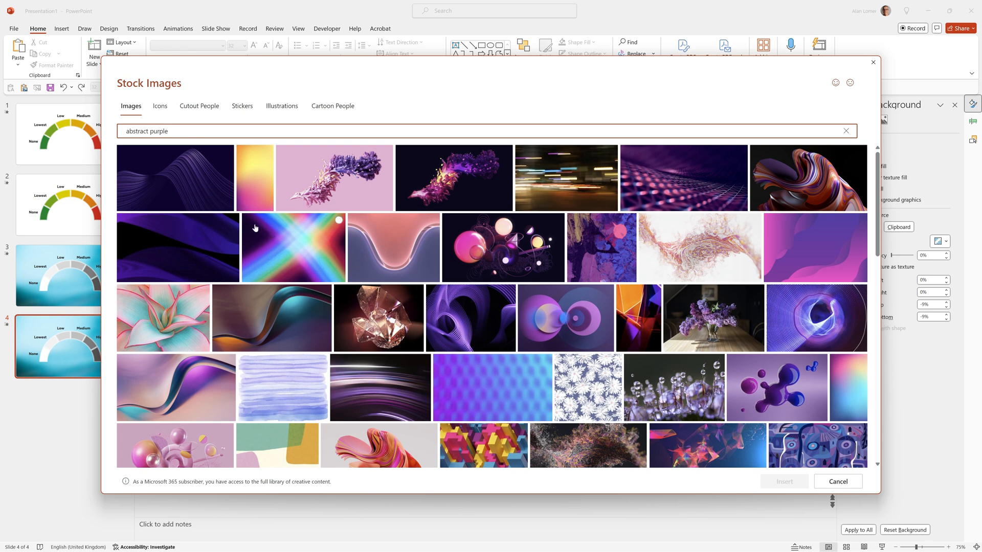
scroll(down, 3)
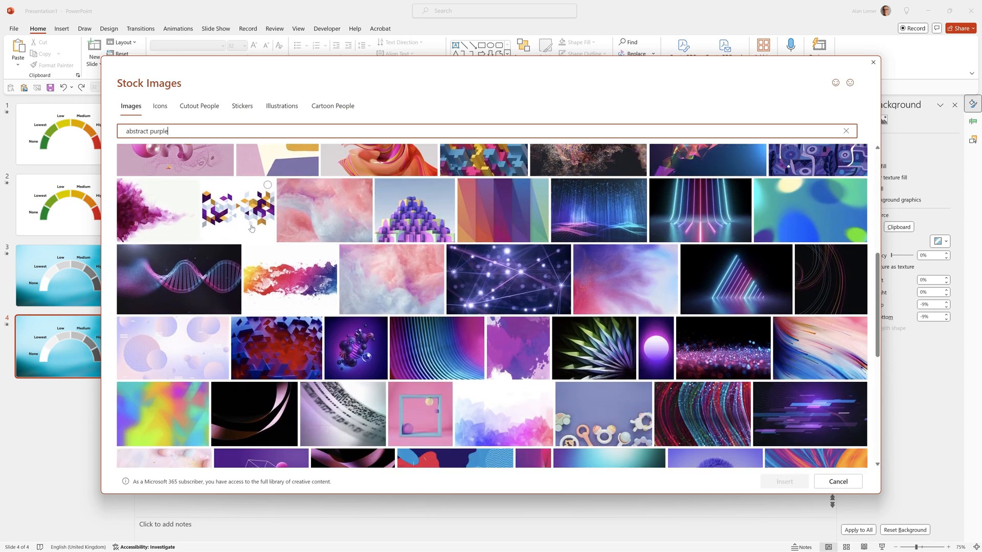
scroll(down, 3)
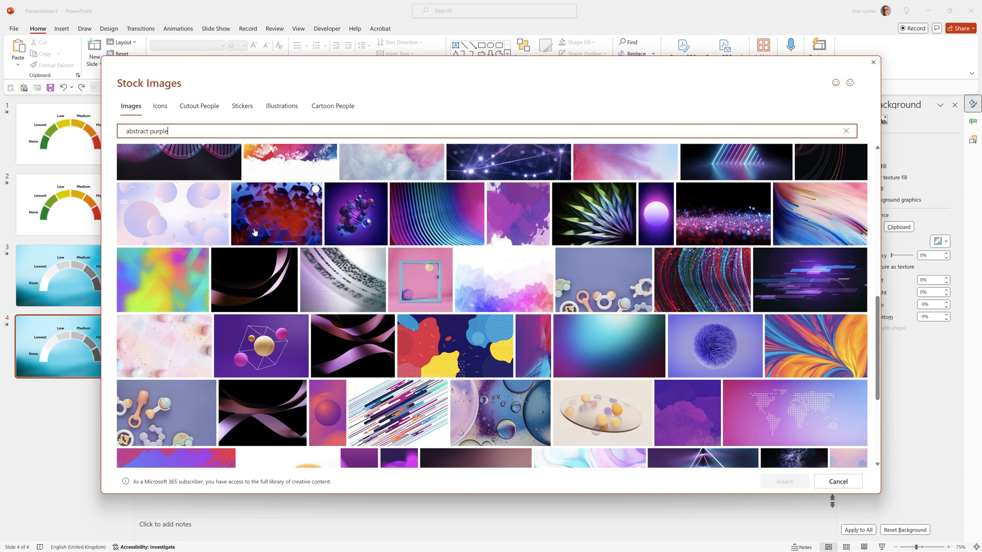
mouse_move(517, 273)
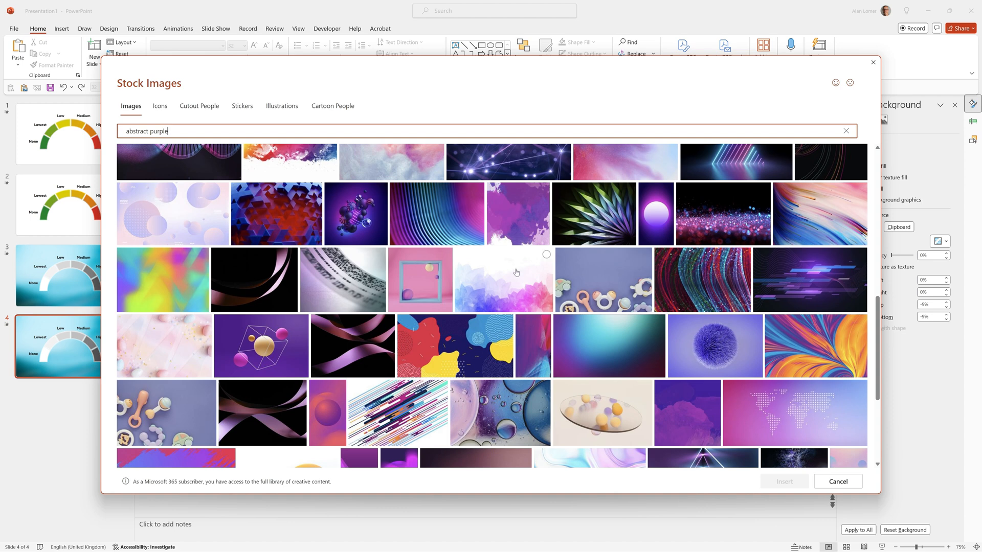
scroll(down, 3)
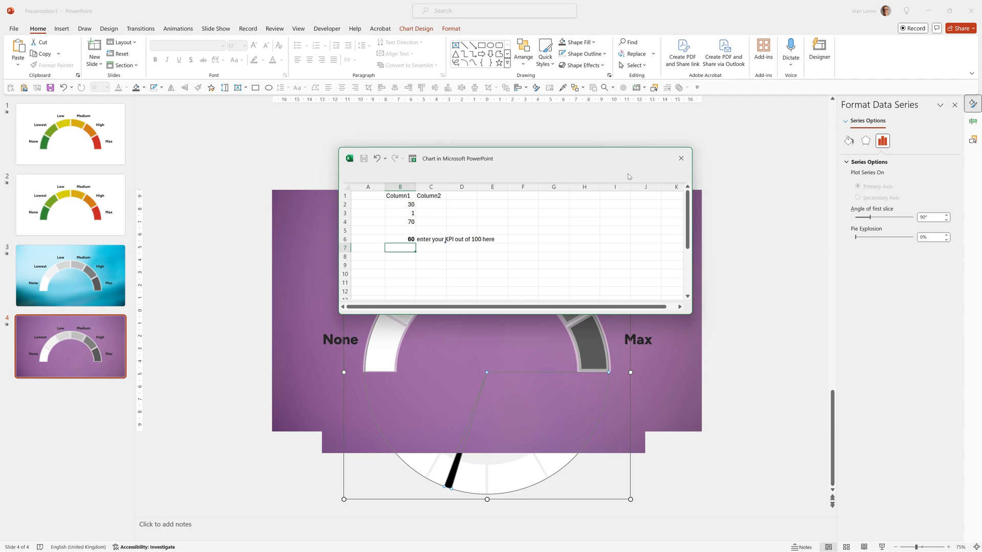
- Close slide 4's gauge data sheet after entering the KPI value of 60
click(681, 159)
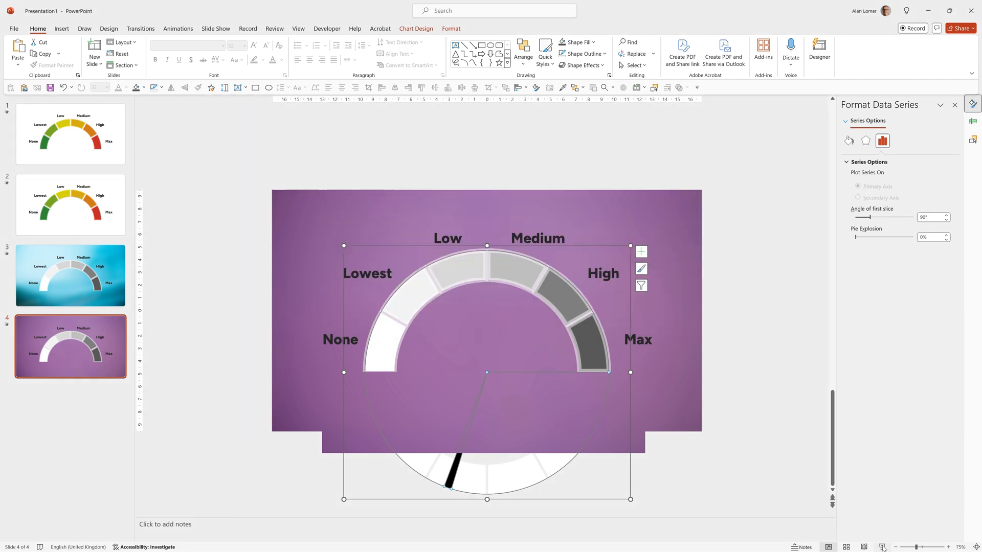